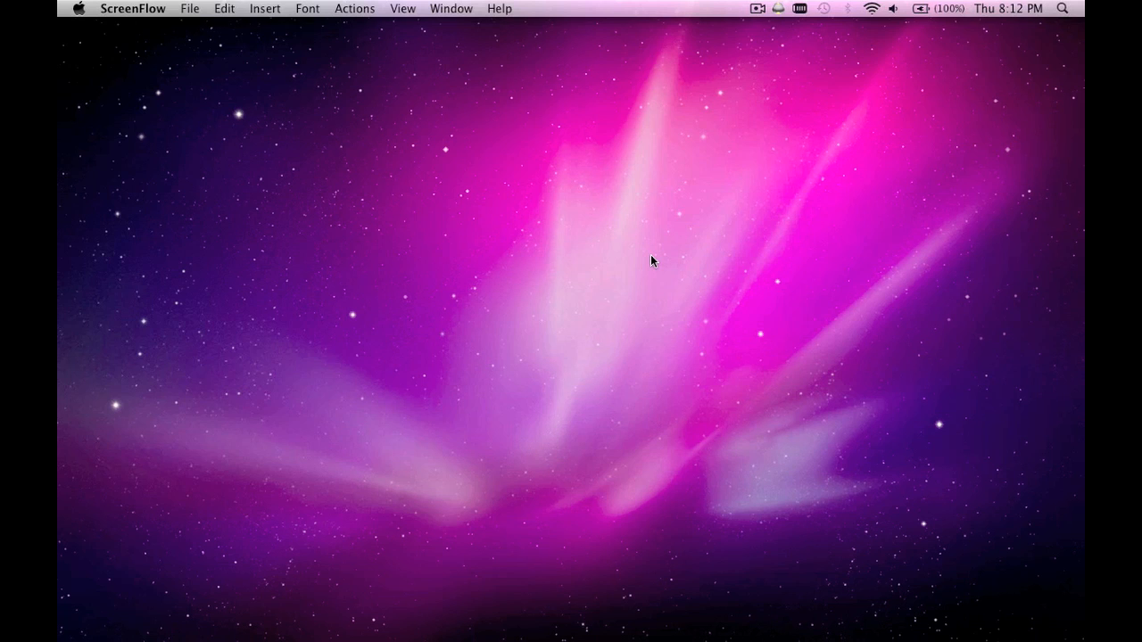
mouse_move(725, 171)
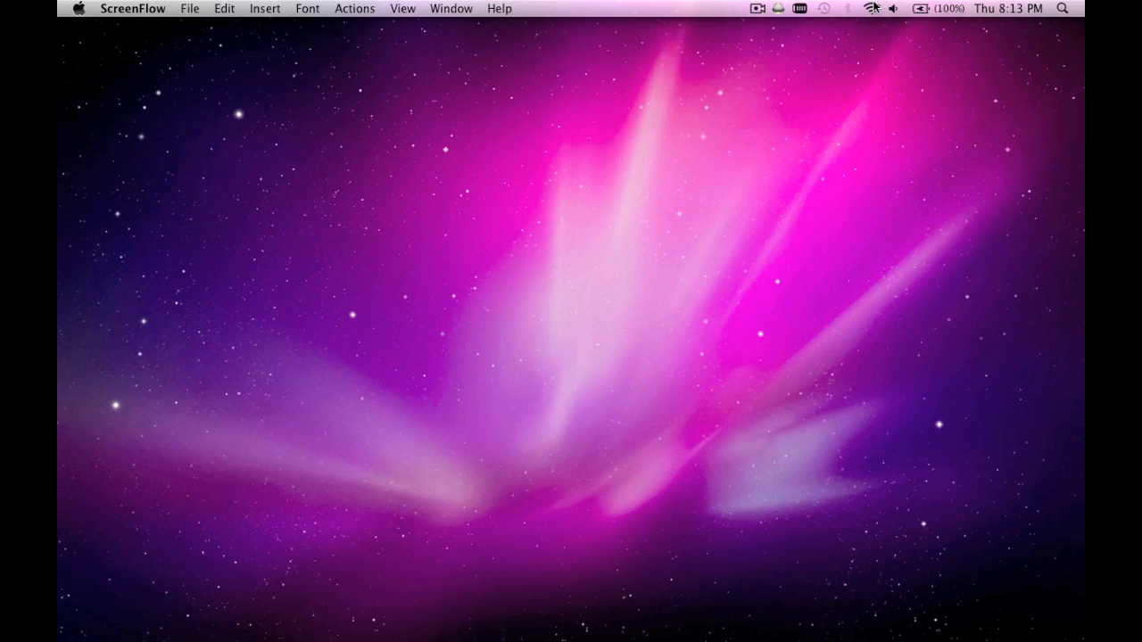
mouse_move(817, 283)
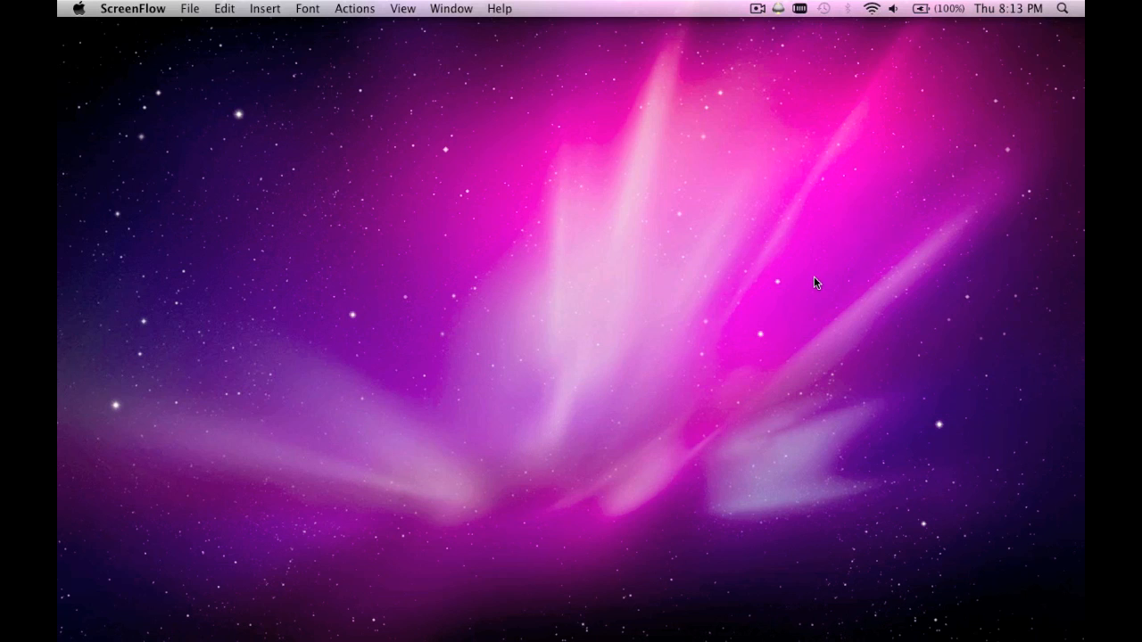
mouse_move(817, 267)
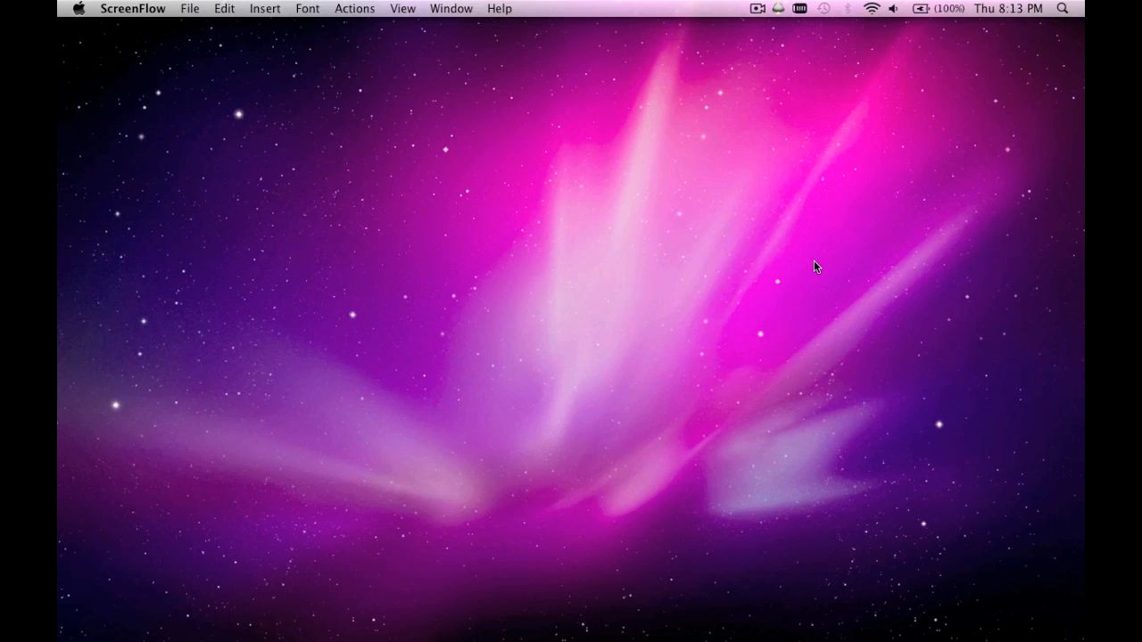
mouse_move(813, 280)
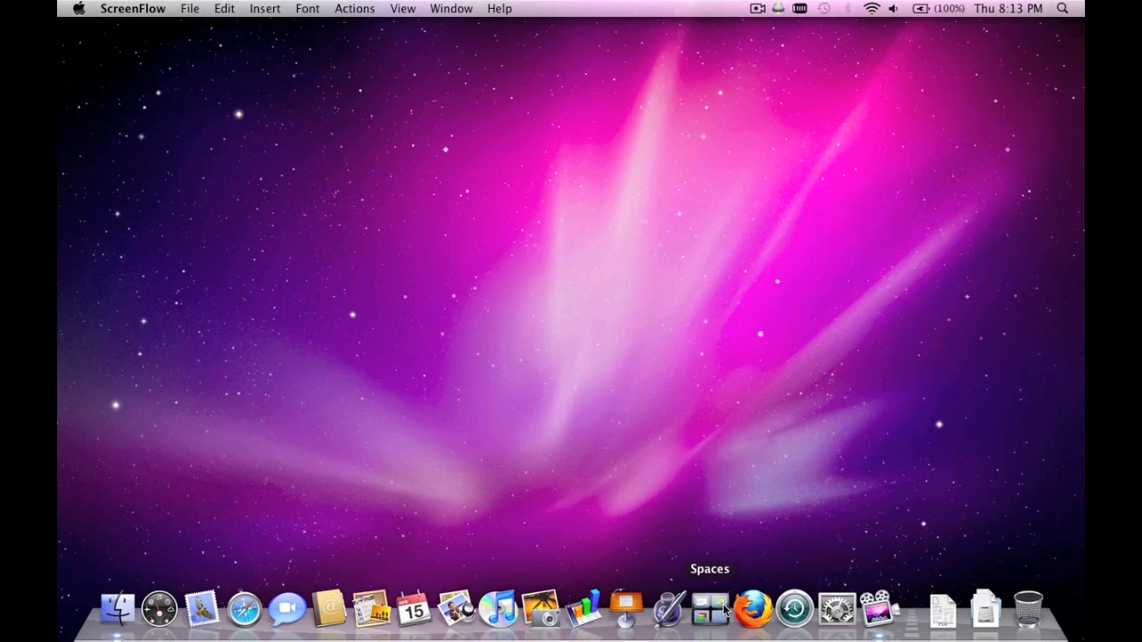
mouse_move(836, 610)
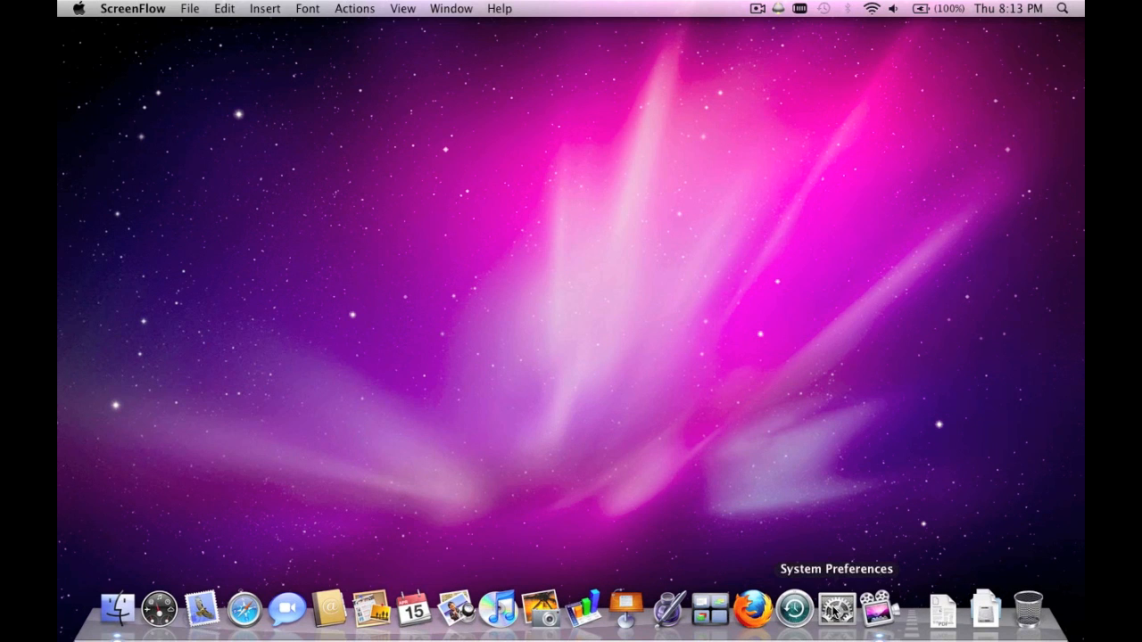
Step: Go to Sharing in System Preferences, try enabling Internet Sharing, then cancel at the warning
click(835, 610)
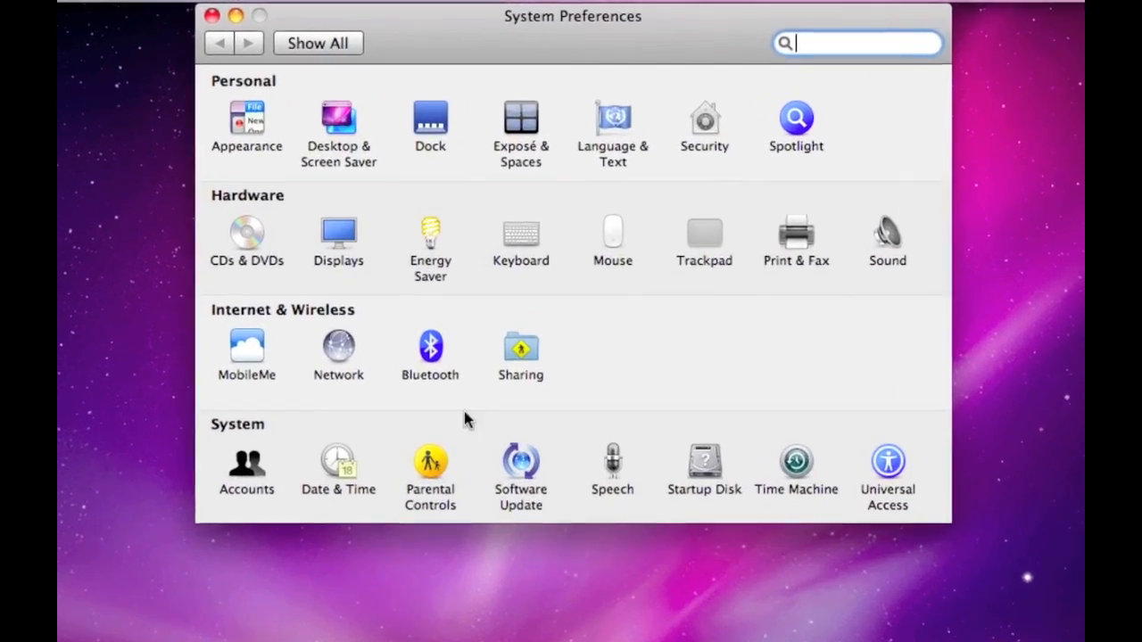
click(521, 346)
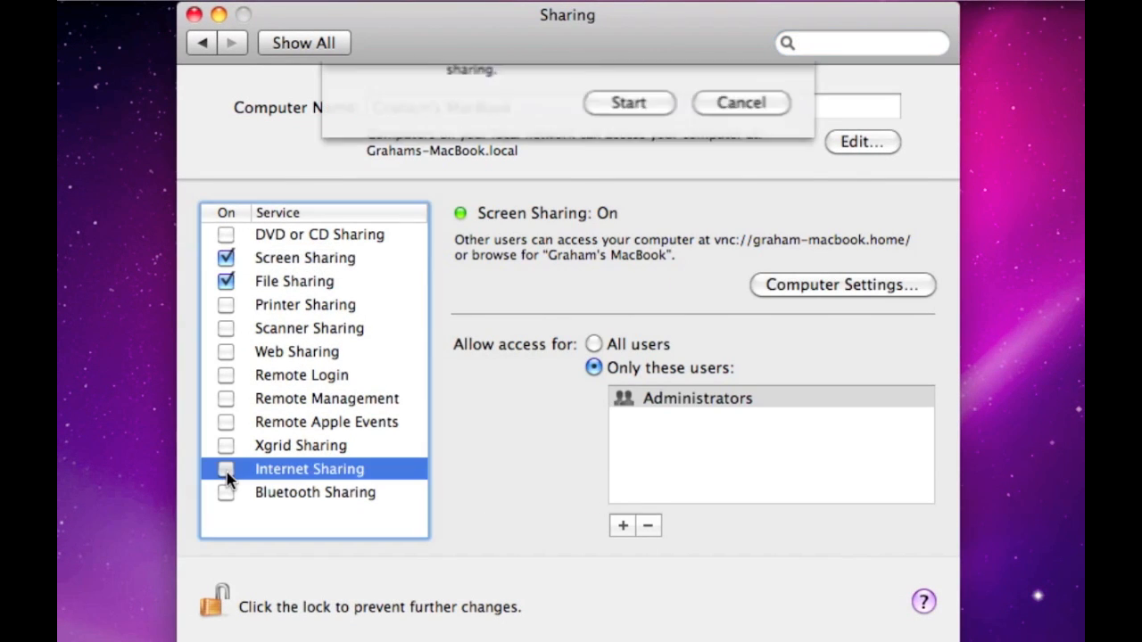
click(225, 467)
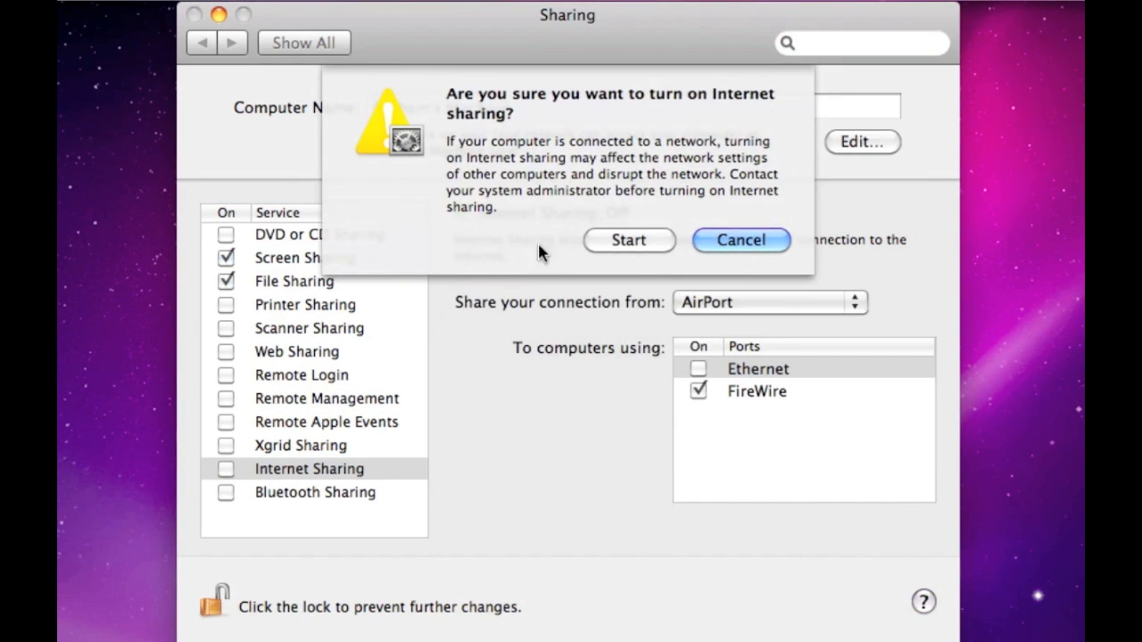
mouse_move(327, 474)
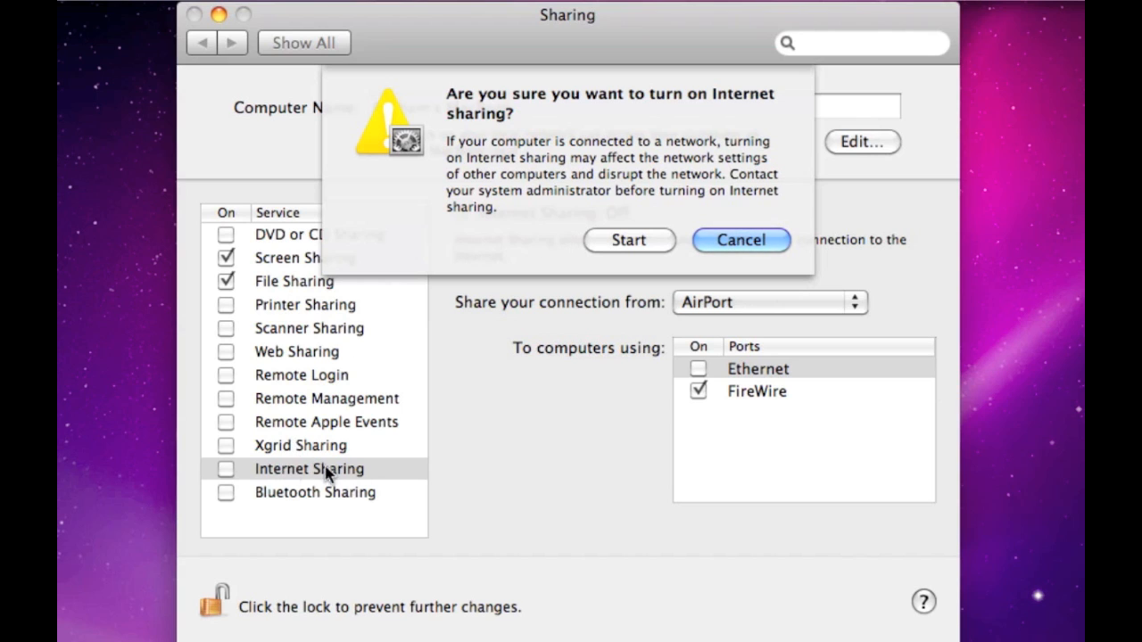
click(741, 239)
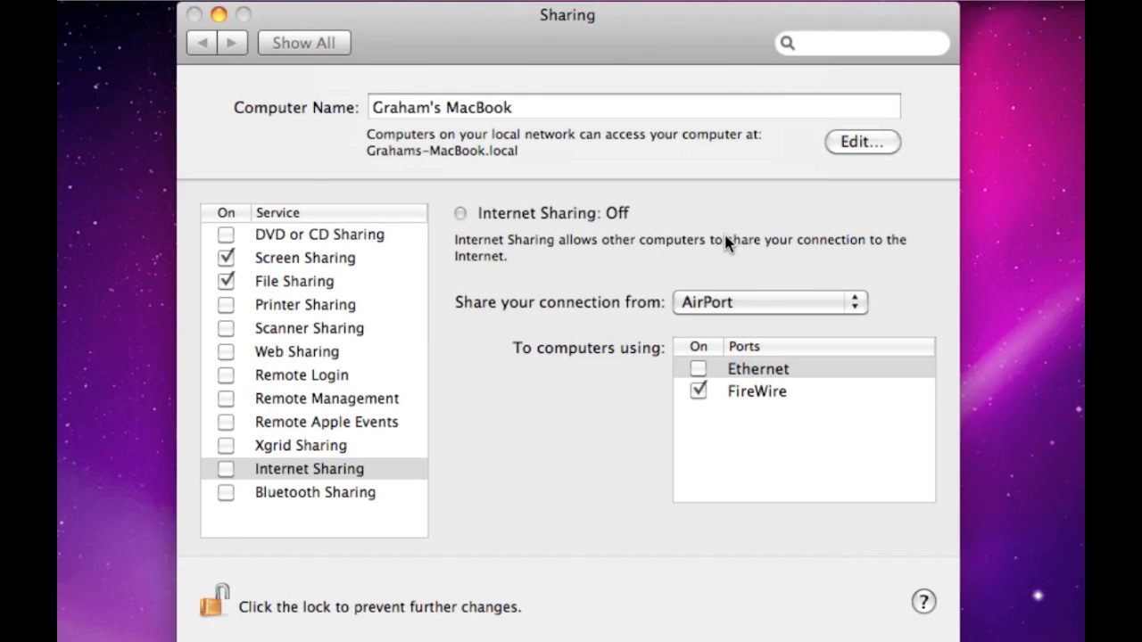
Step: Keep AirPort as the shared source and add Ethernet alongside FireWire as a receiving port
click(309, 467)
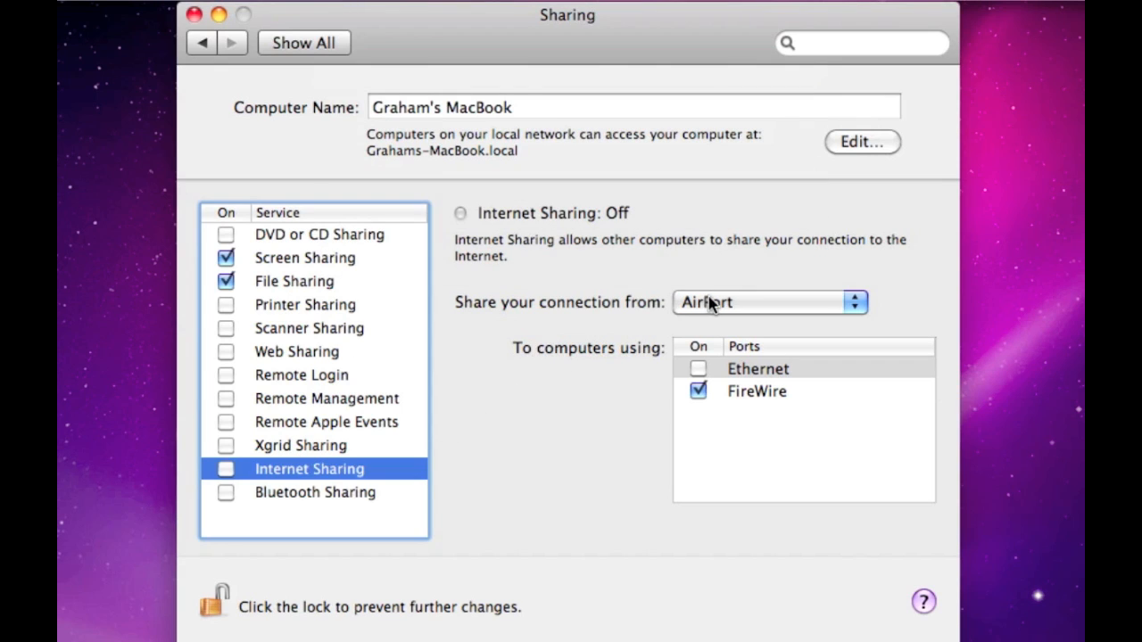
click(767, 301)
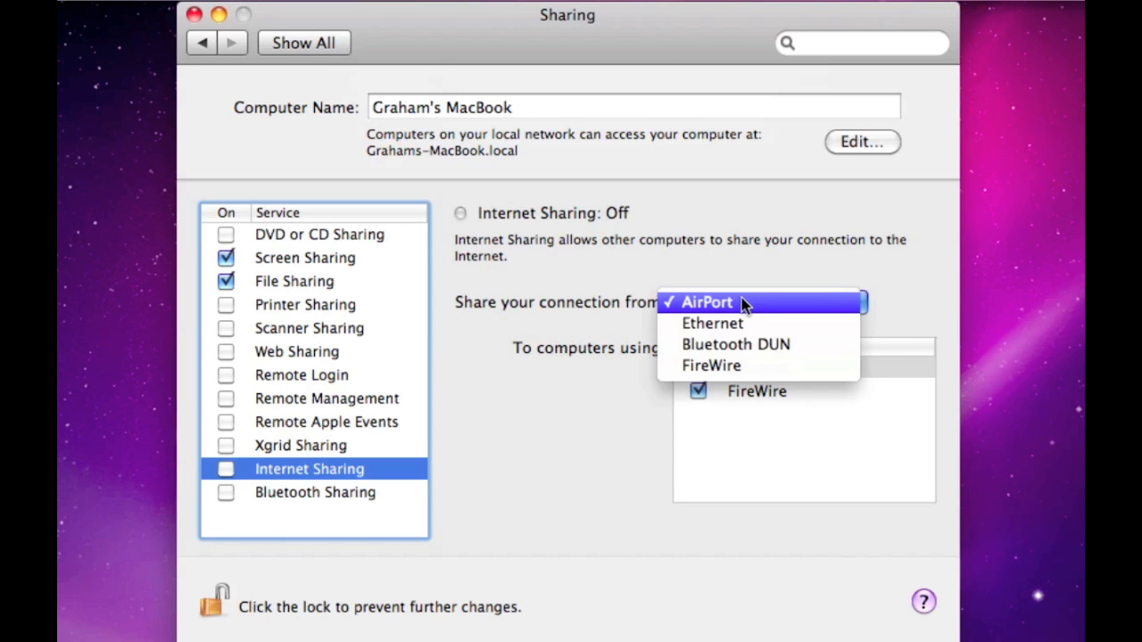
mouse_move(603, 310)
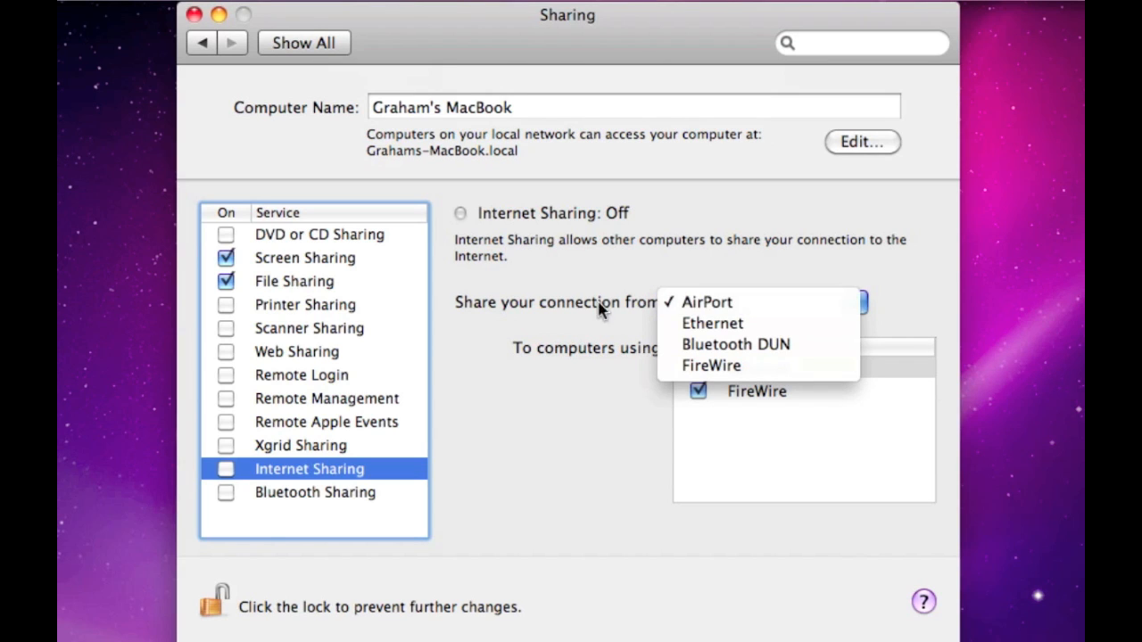
click(706, 301)
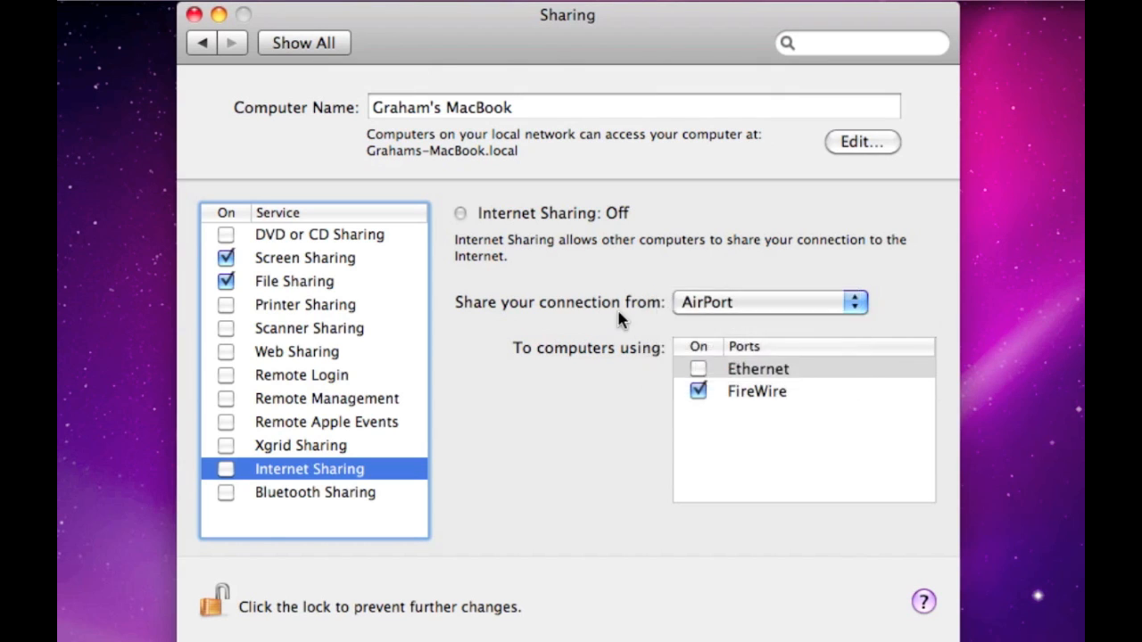
click(767, 301)
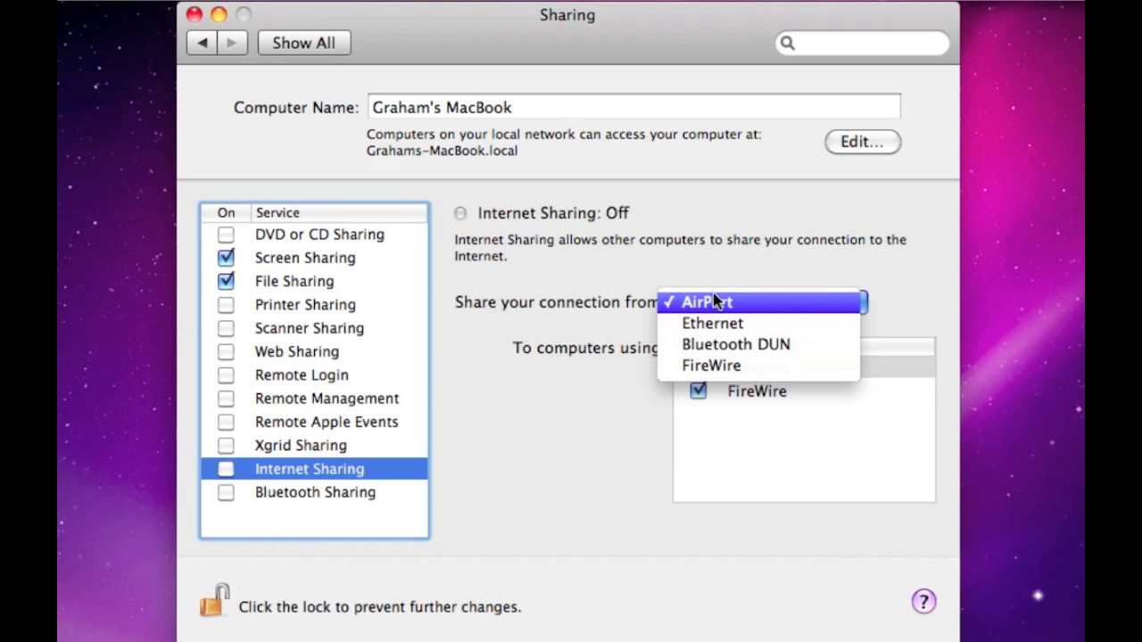
click(706, 302)
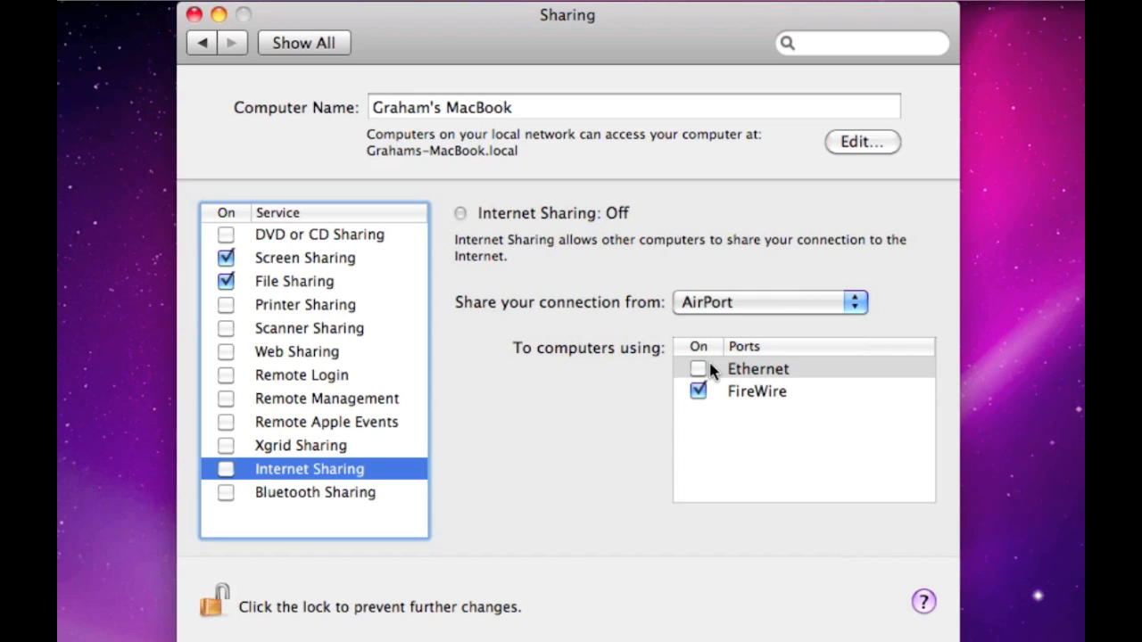
mouse_move(713, 346)
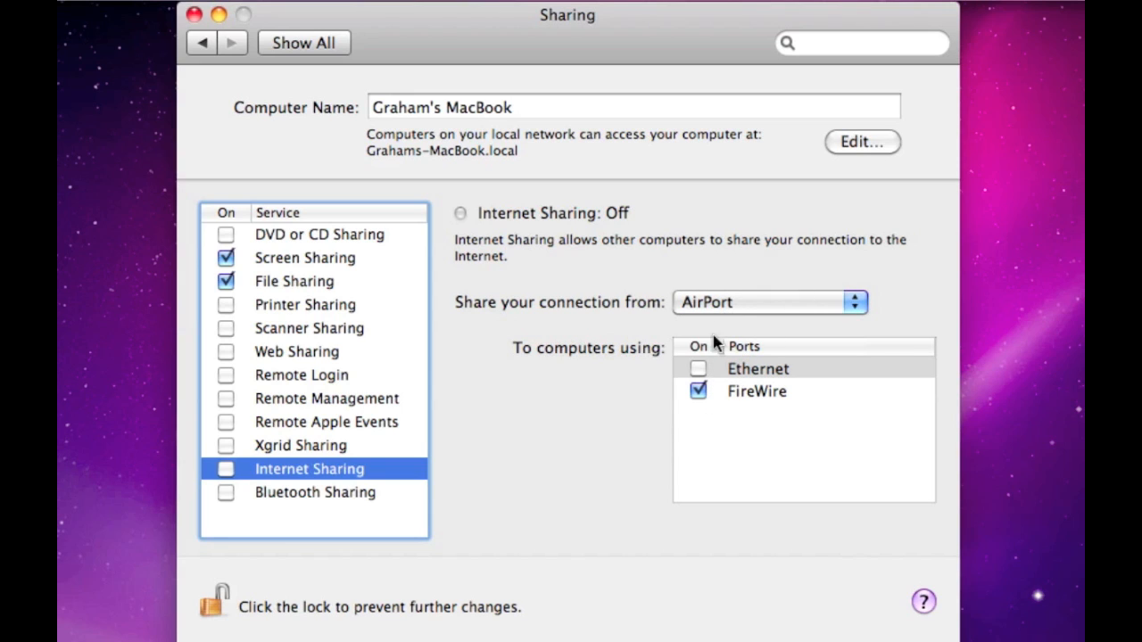
mouse_move(660, 355)
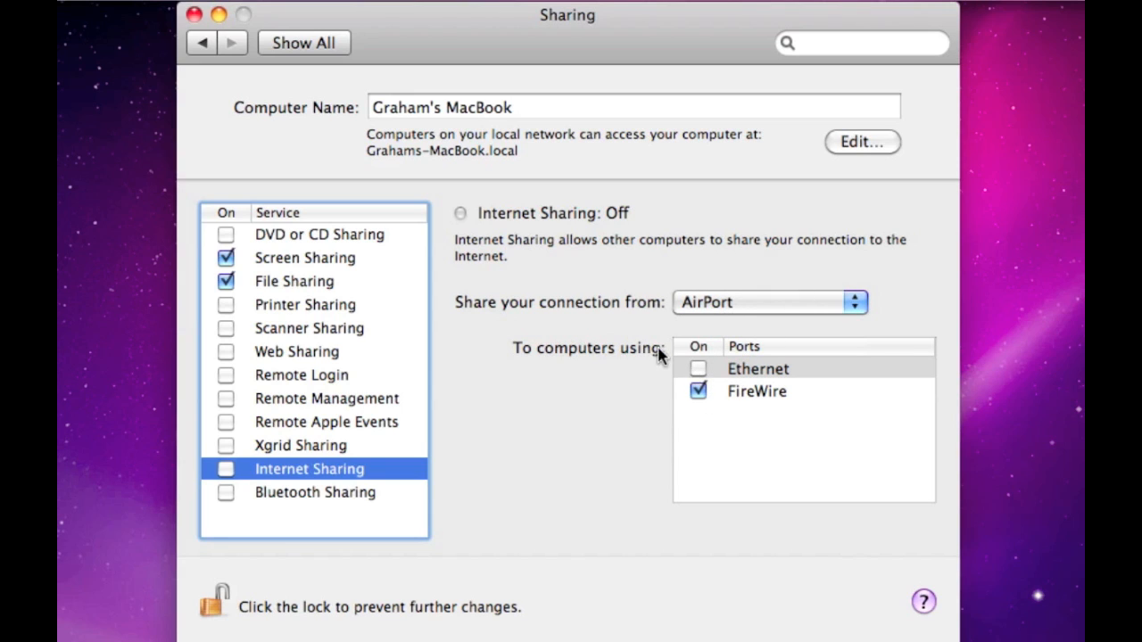
mouse_move(727, 375)
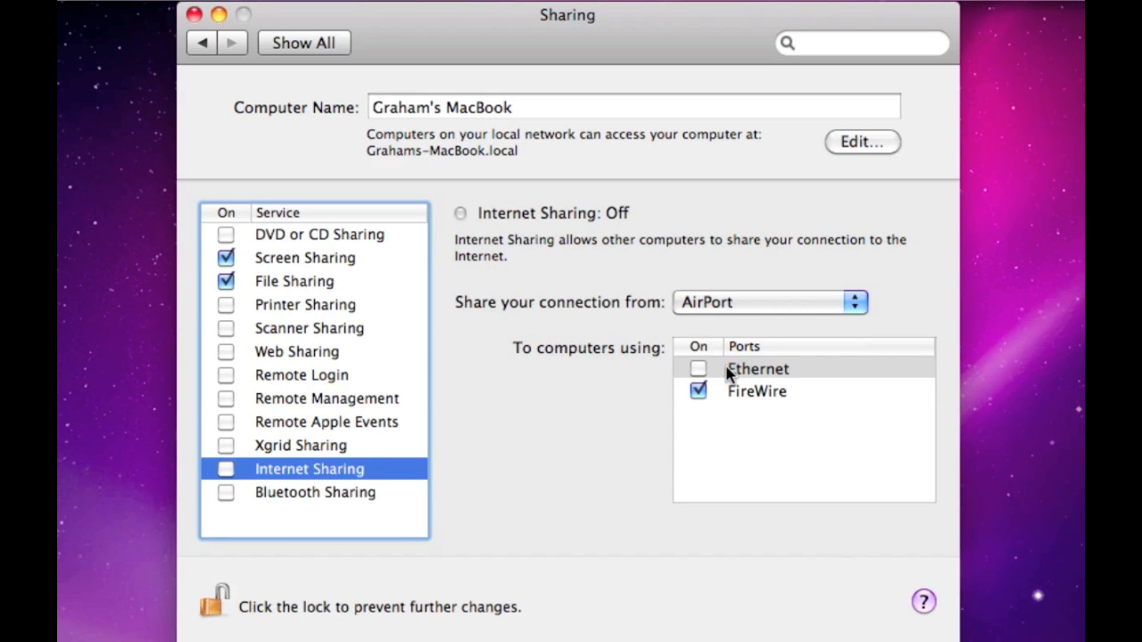
mouse_move(710, 400)
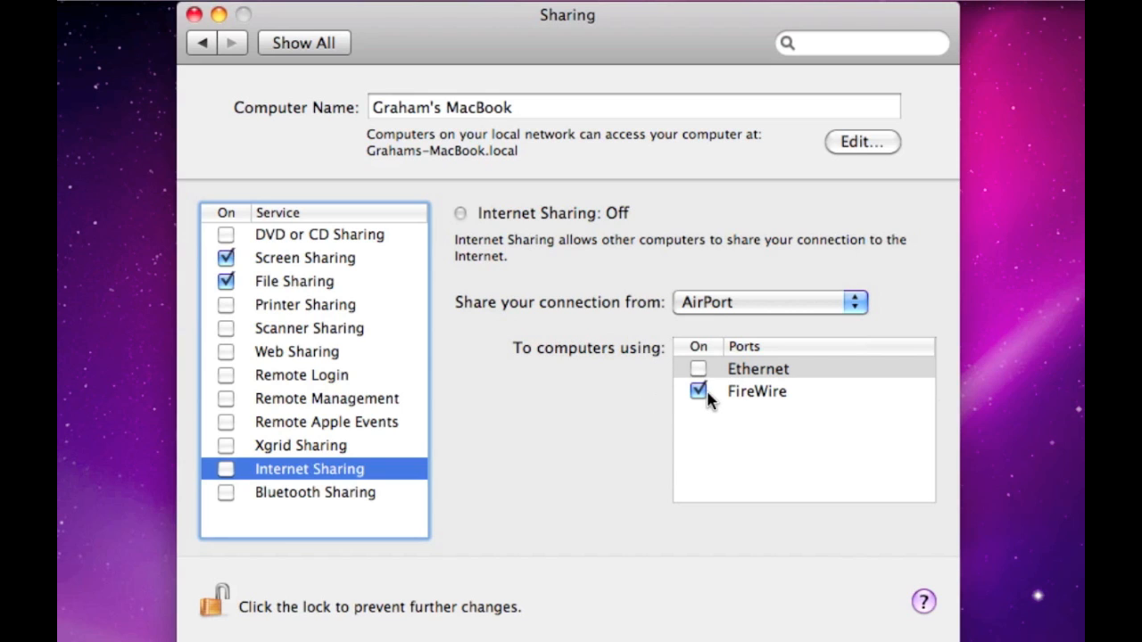
mouse_move(748, 413)
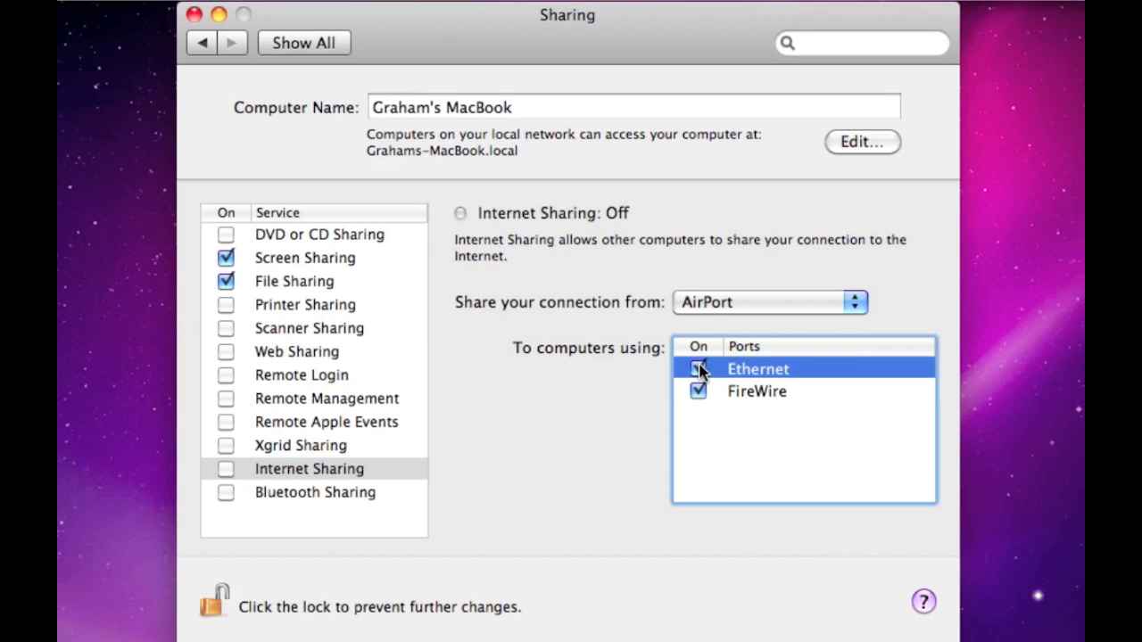
click(699, 367)
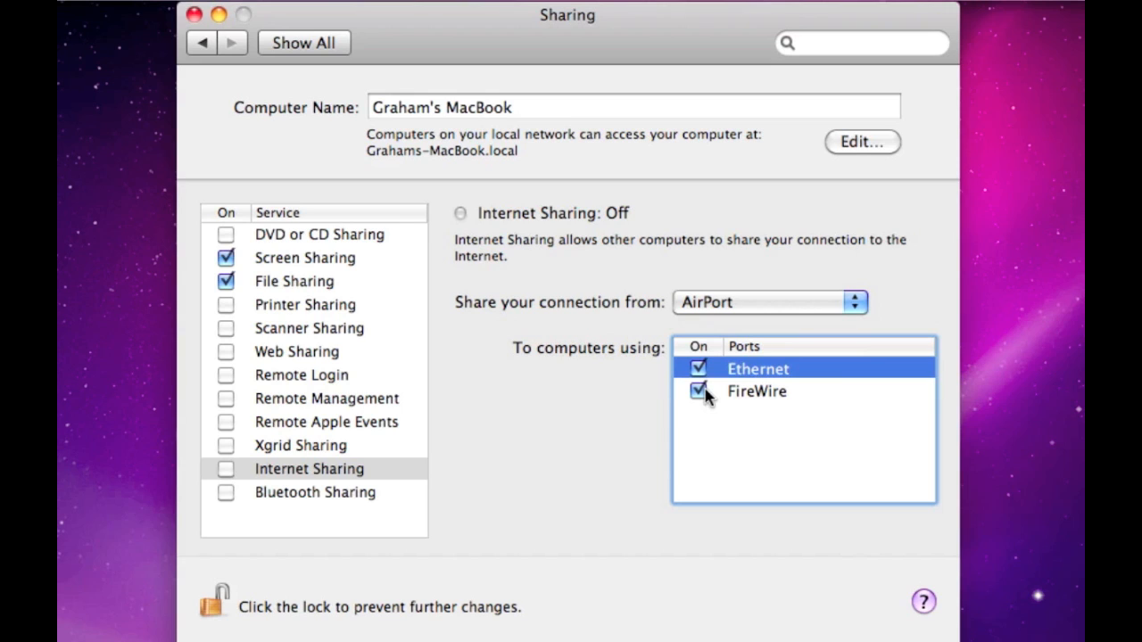
mouse_move(727, 377)
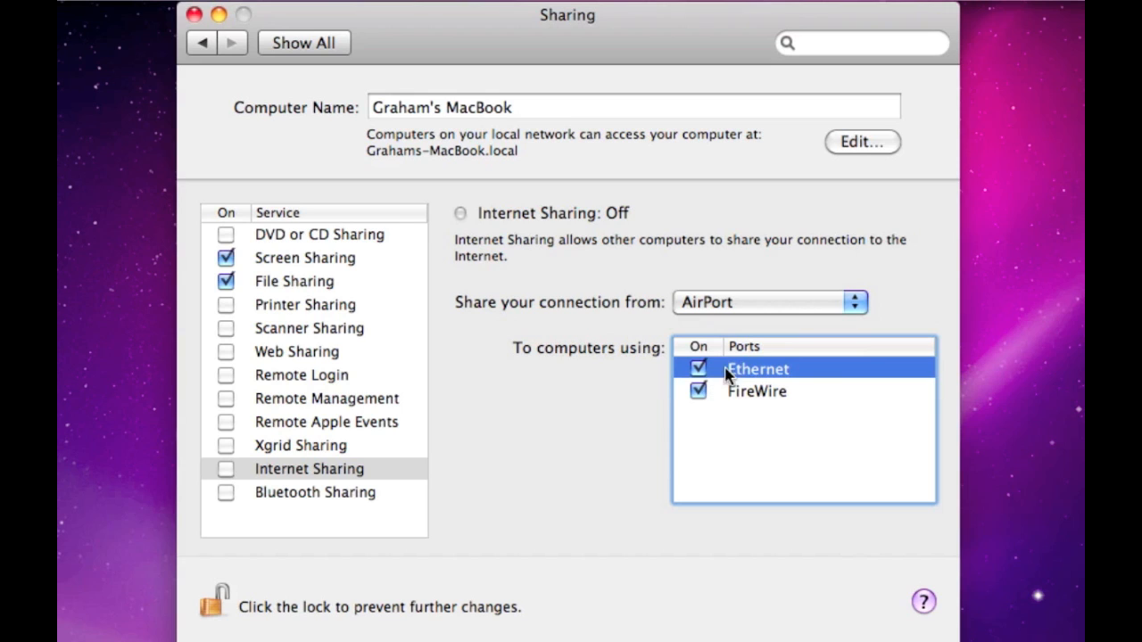
mouse_move(757, 403)
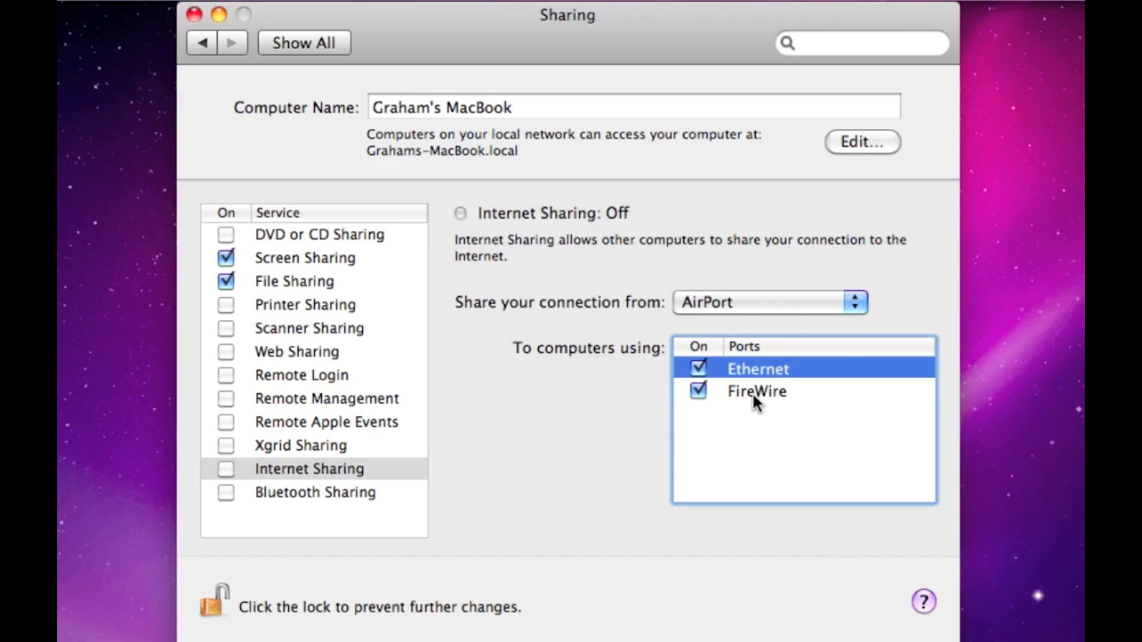
mouse_move(770, 403)
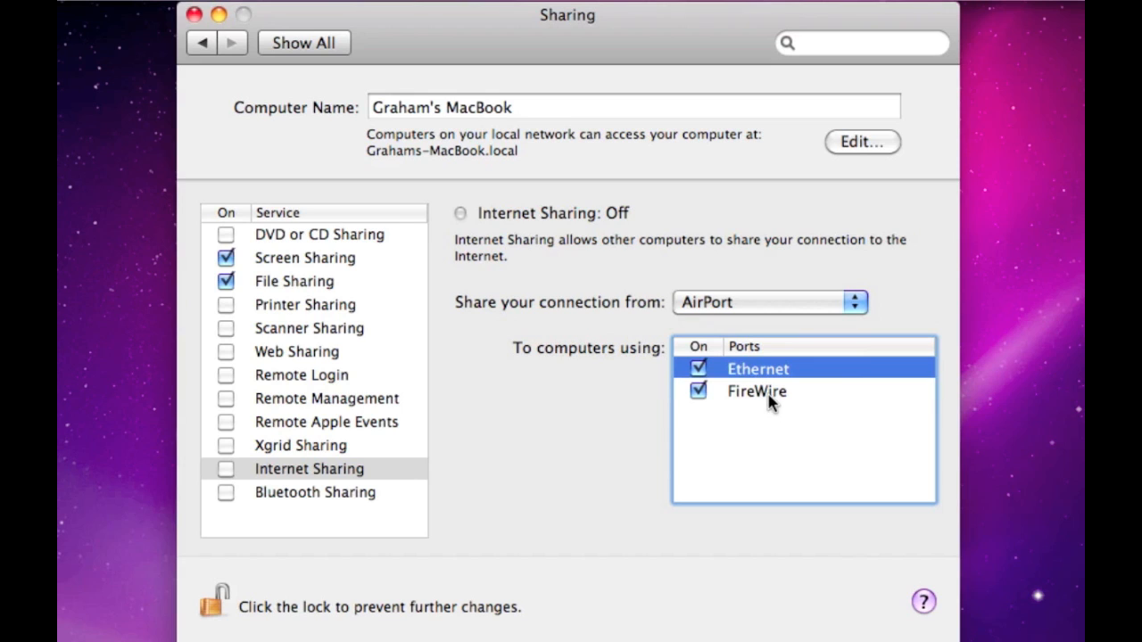
mouse_move(745, 312)
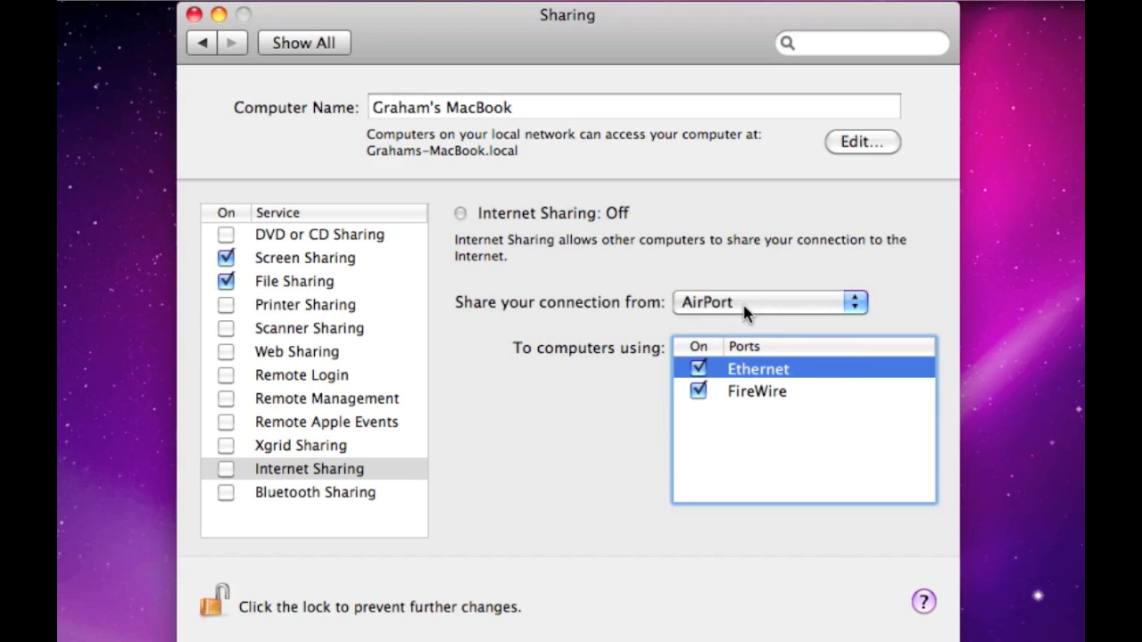
Step: Switch the shared connection source from AirPort to Ethernet
click(767, 301)
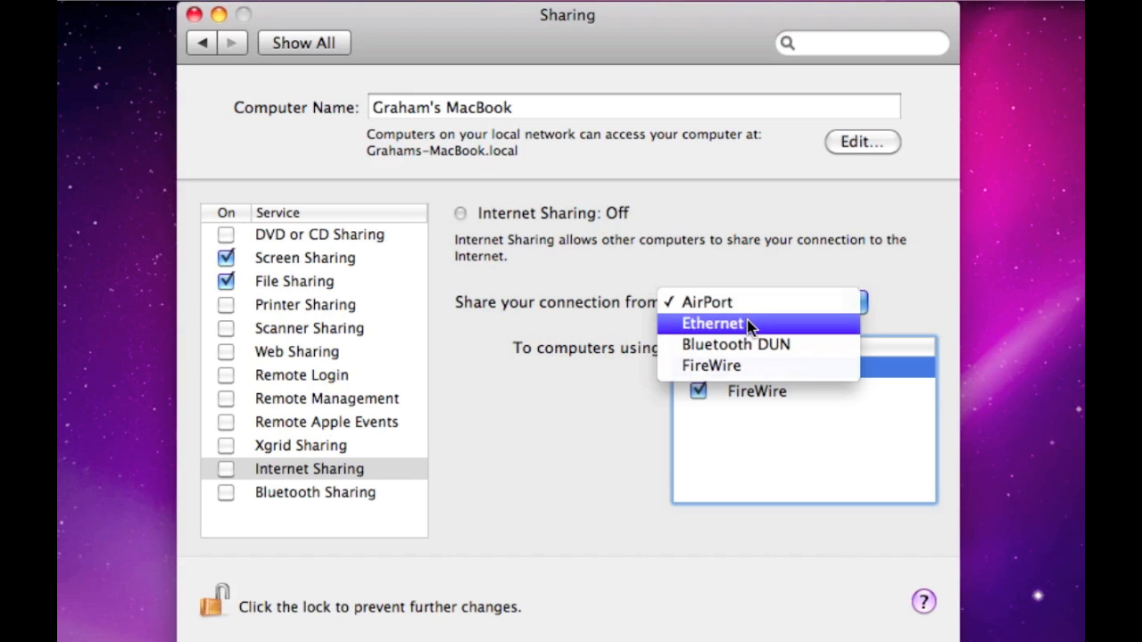
click(711, 323)
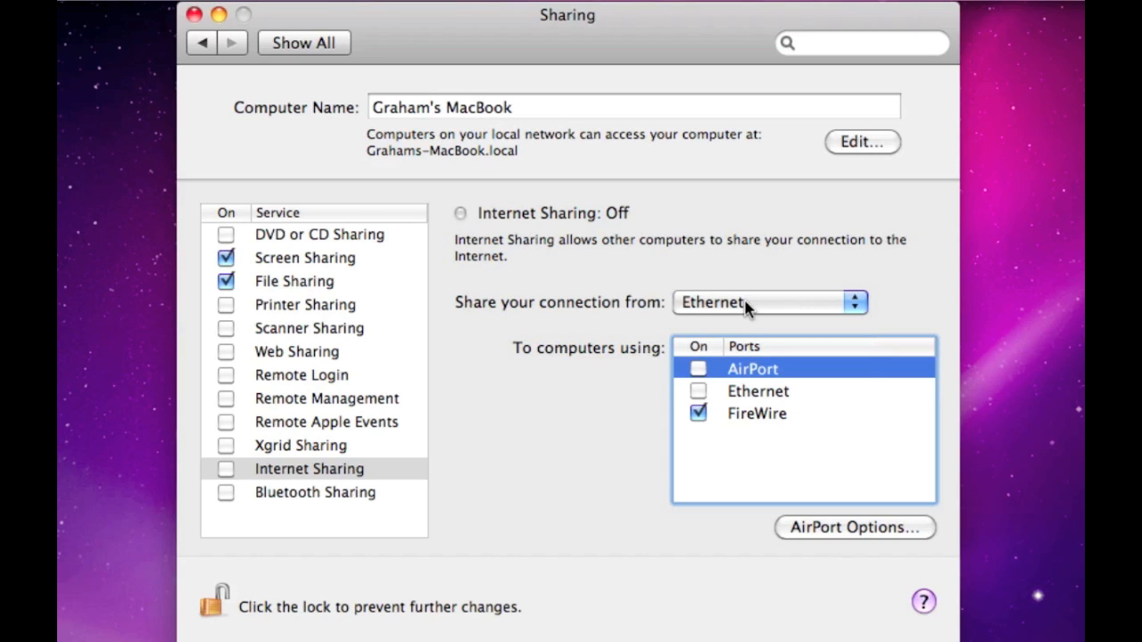
mouse_move(748, 307)
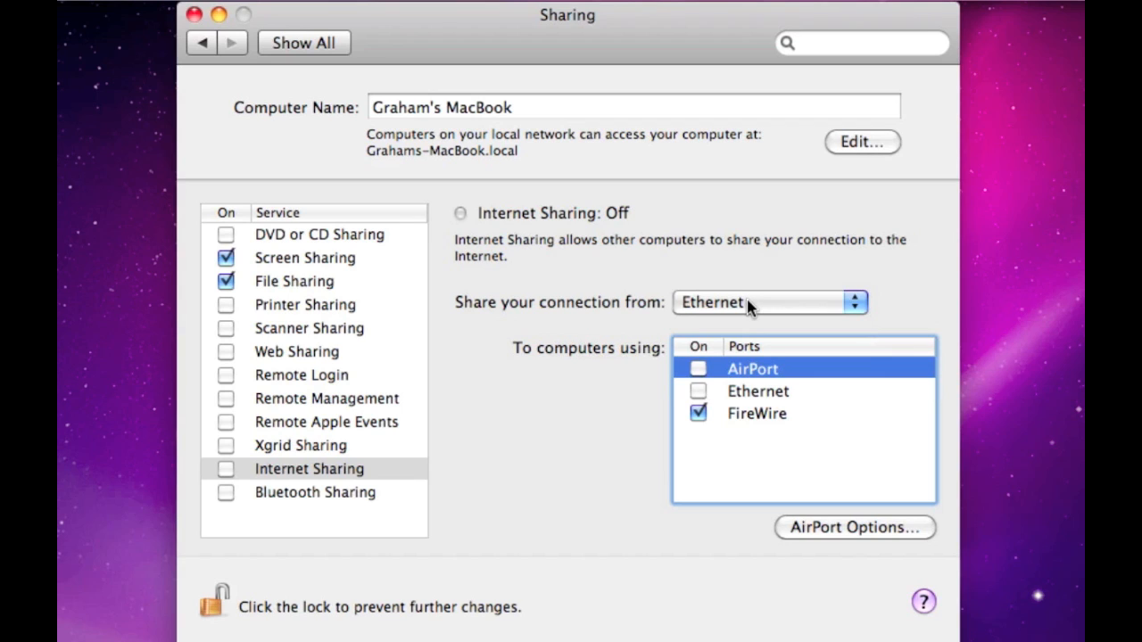
mouse_move(732, 310)
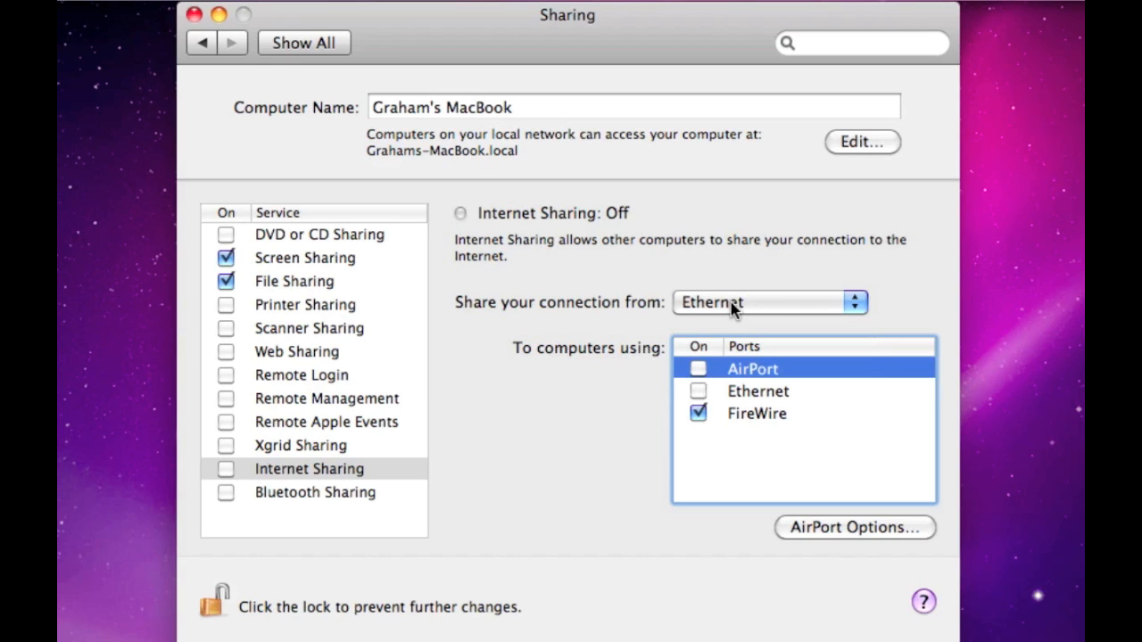
mouse_move(731, 311)
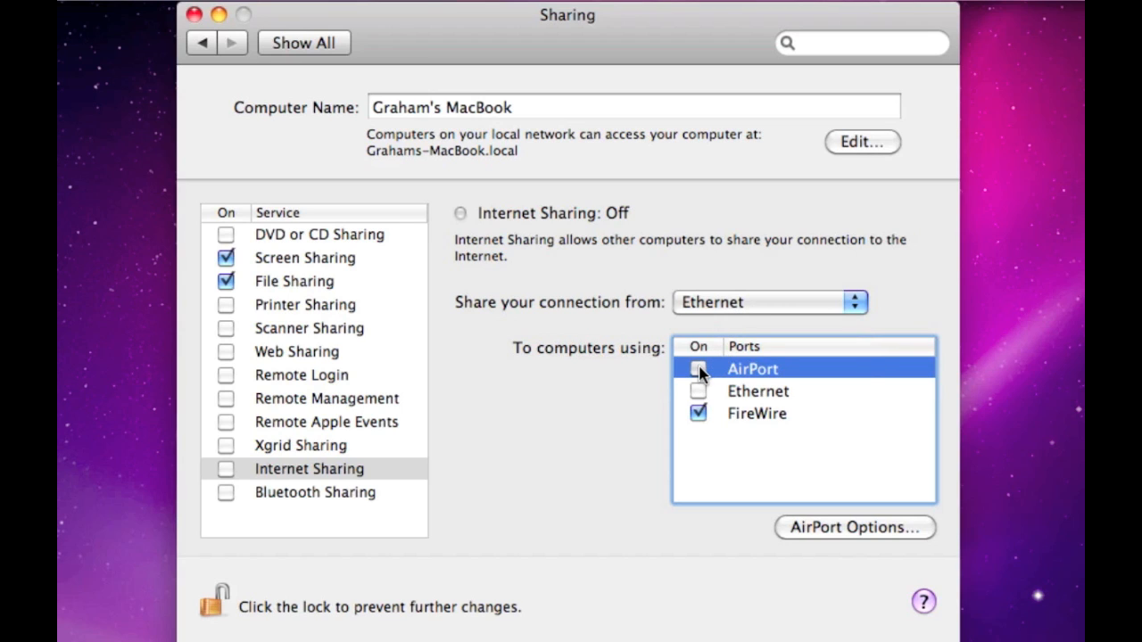
Step: Tick AirPort as a receiving port for the shared Ethernet connection
click(700, 367)
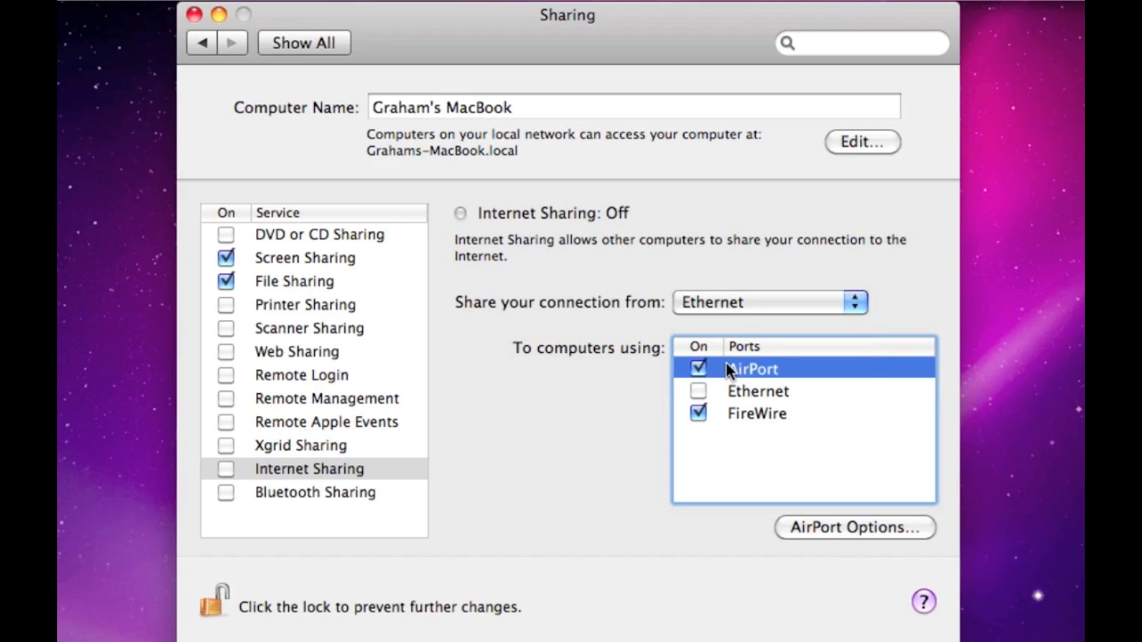
mouse_move(730, 384)
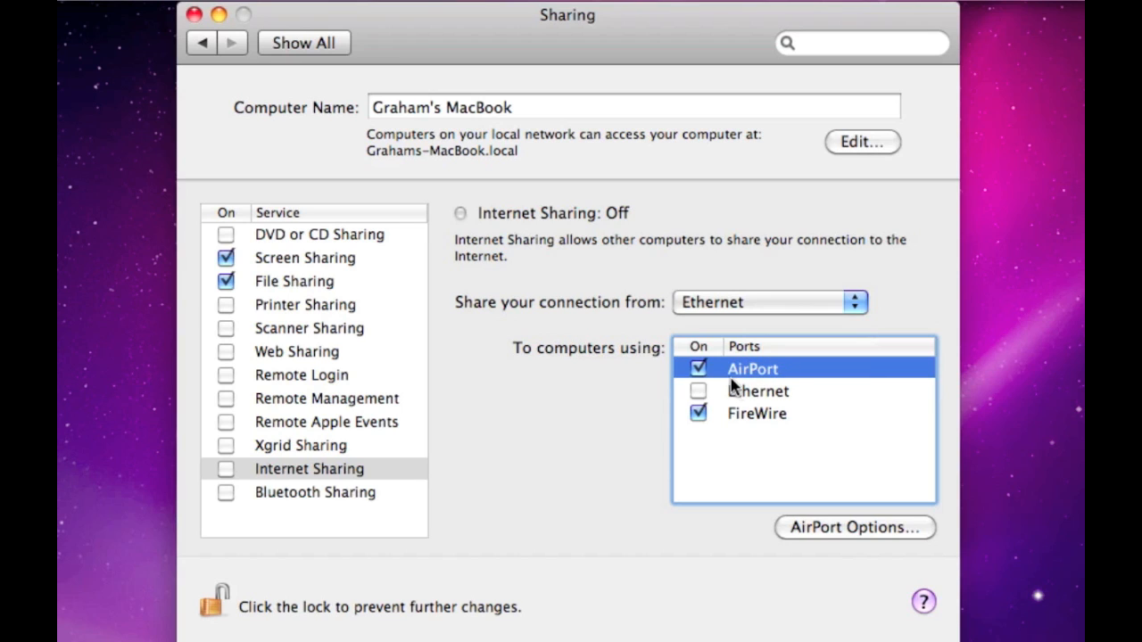
mouse_move(774, 375)
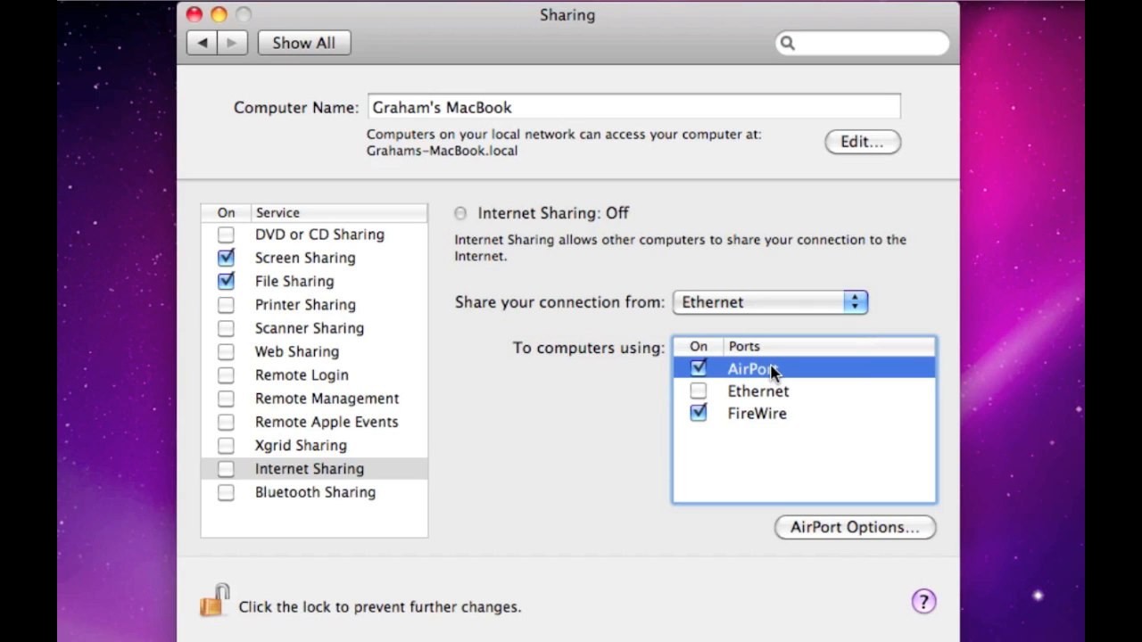
mouse_move(758, 378)
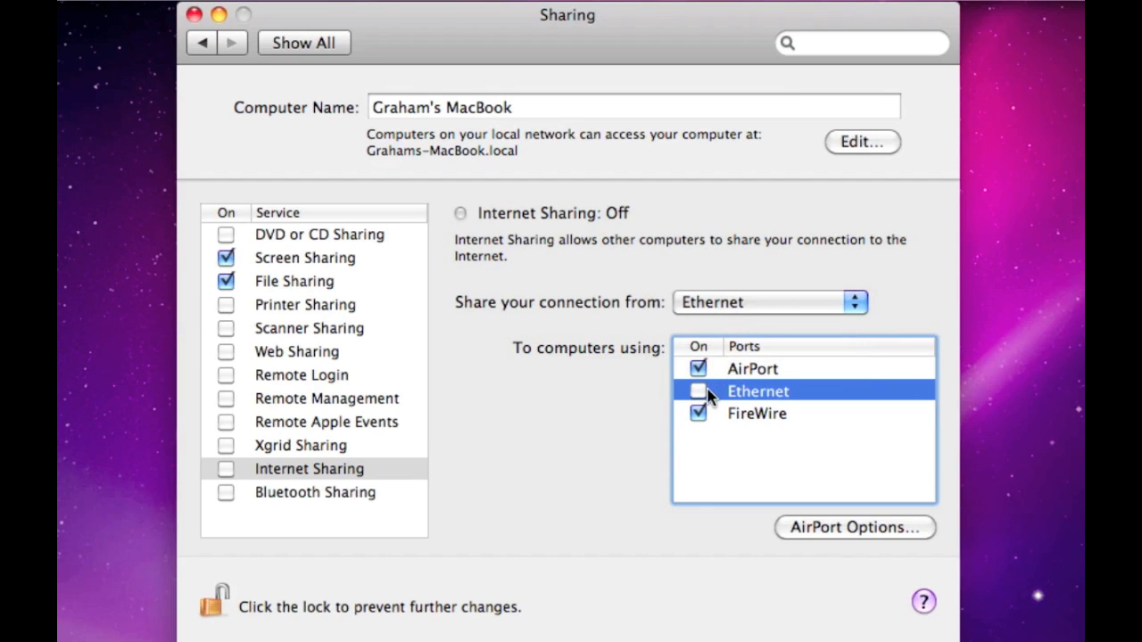
Step: Tick Ethernet as a receiving port too and accept the ISP warning
click(697, 391)
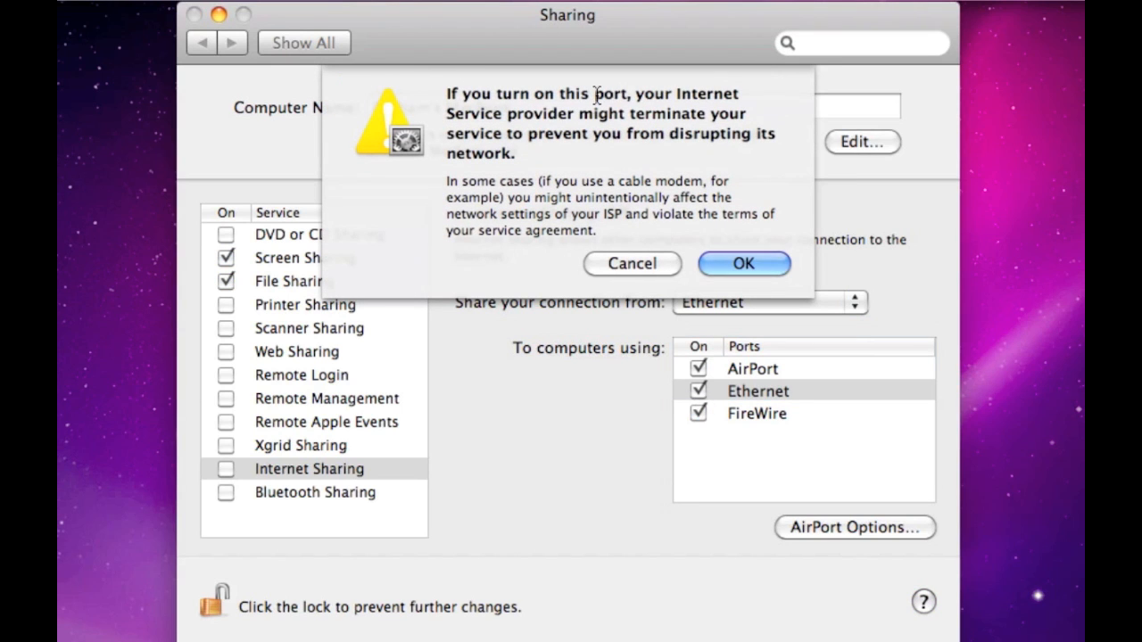
mouse_move(651, 157)
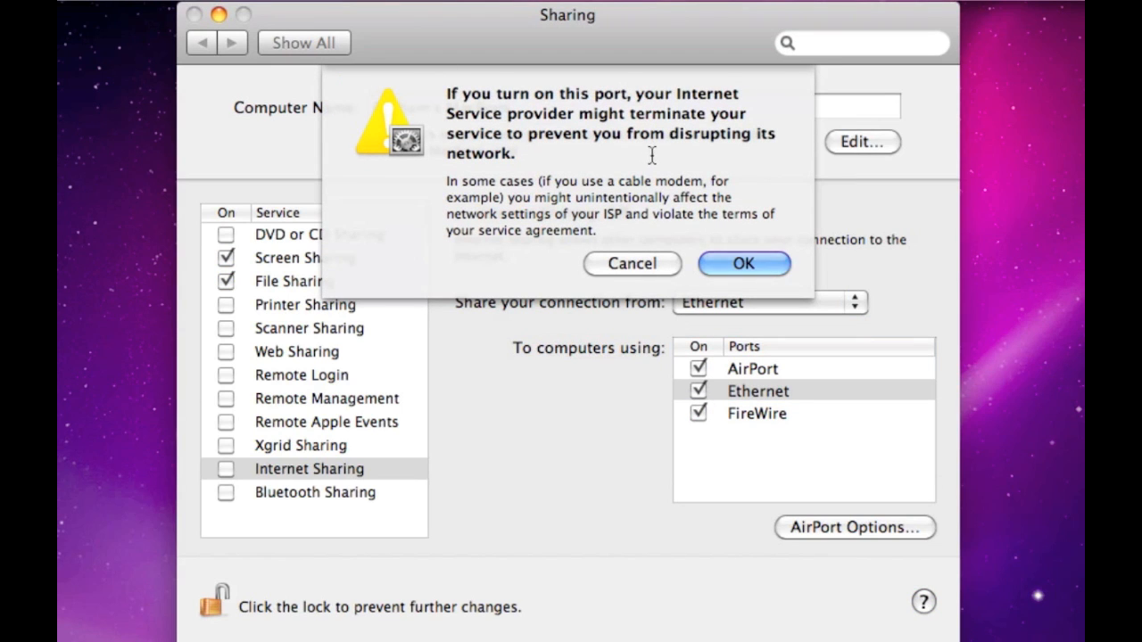
mouse_move(728, 242)
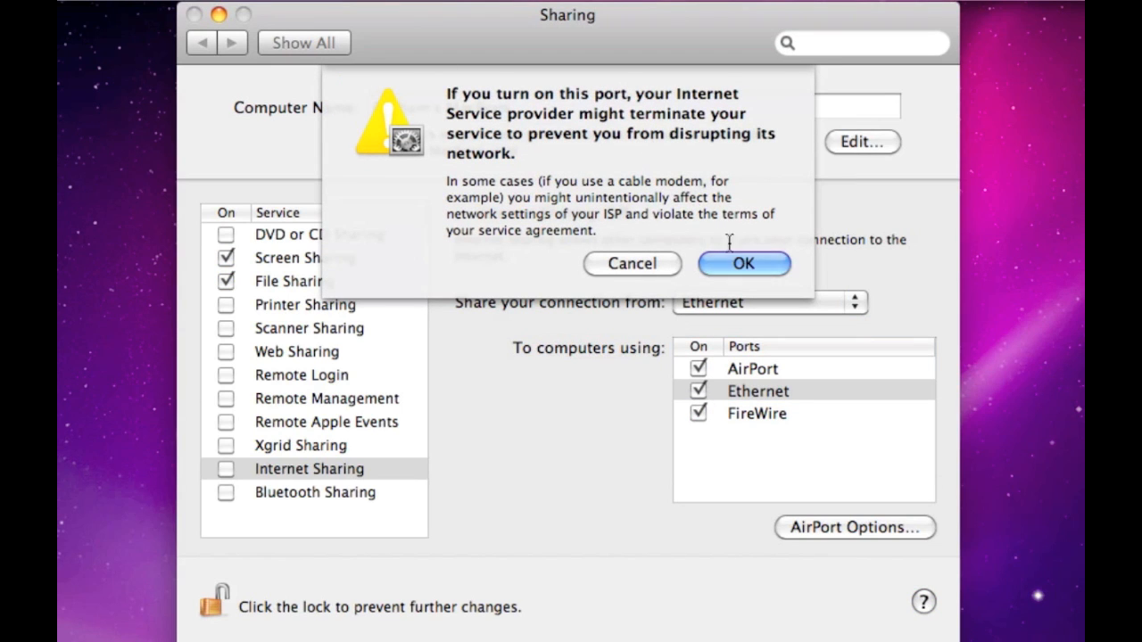
mouse_move(699, 356)
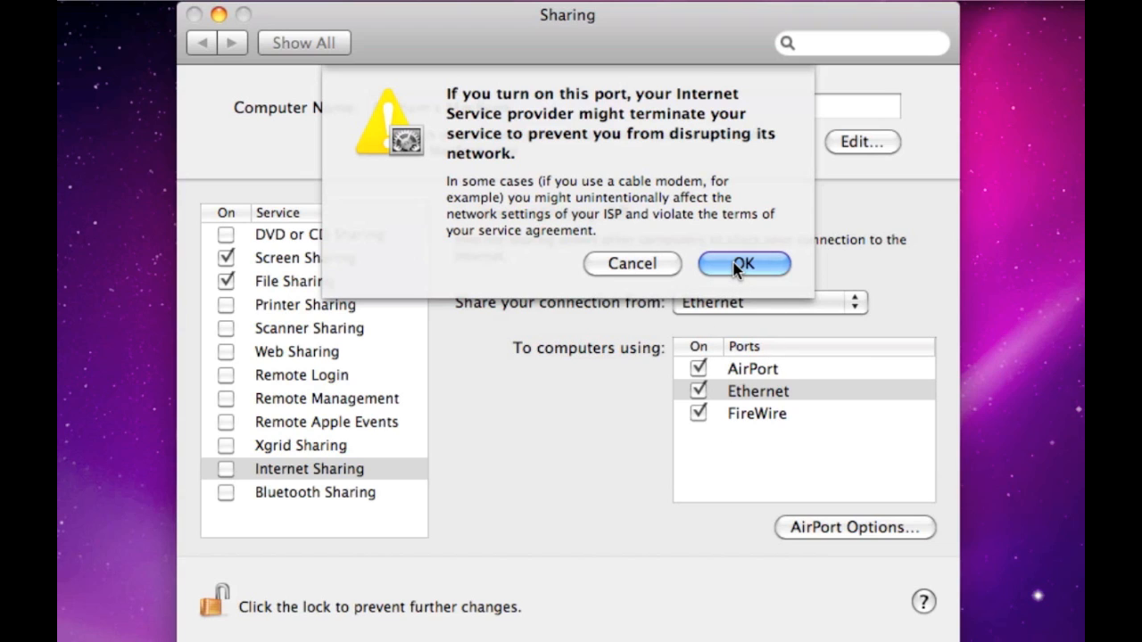
click(742, 264)
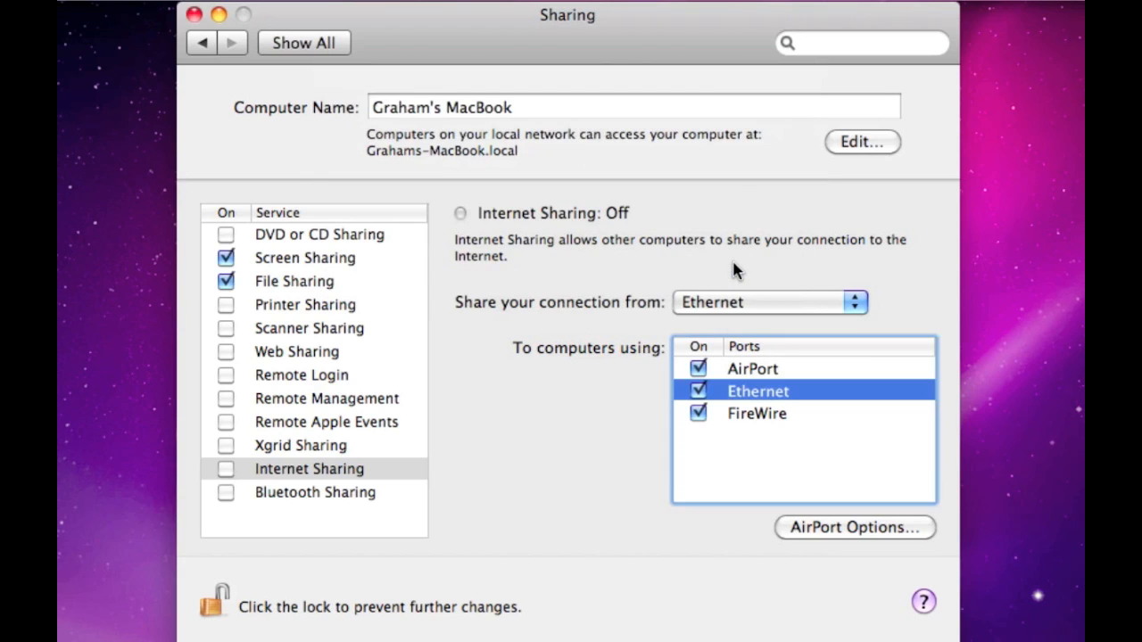
mouse_move(735, 364)
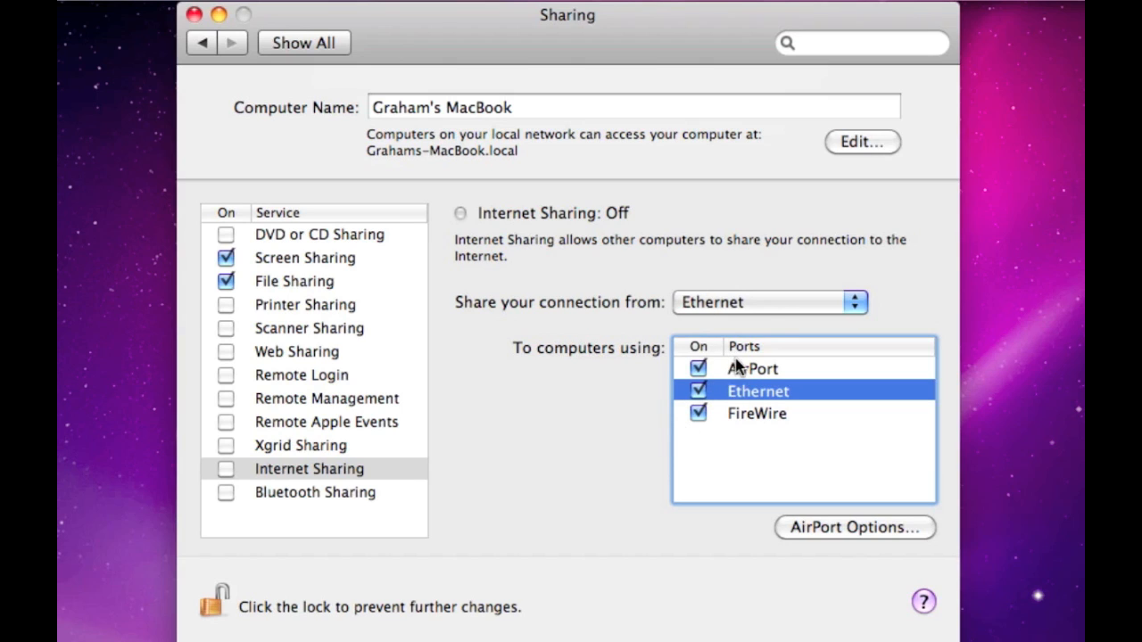
mouse_move(772, 319)
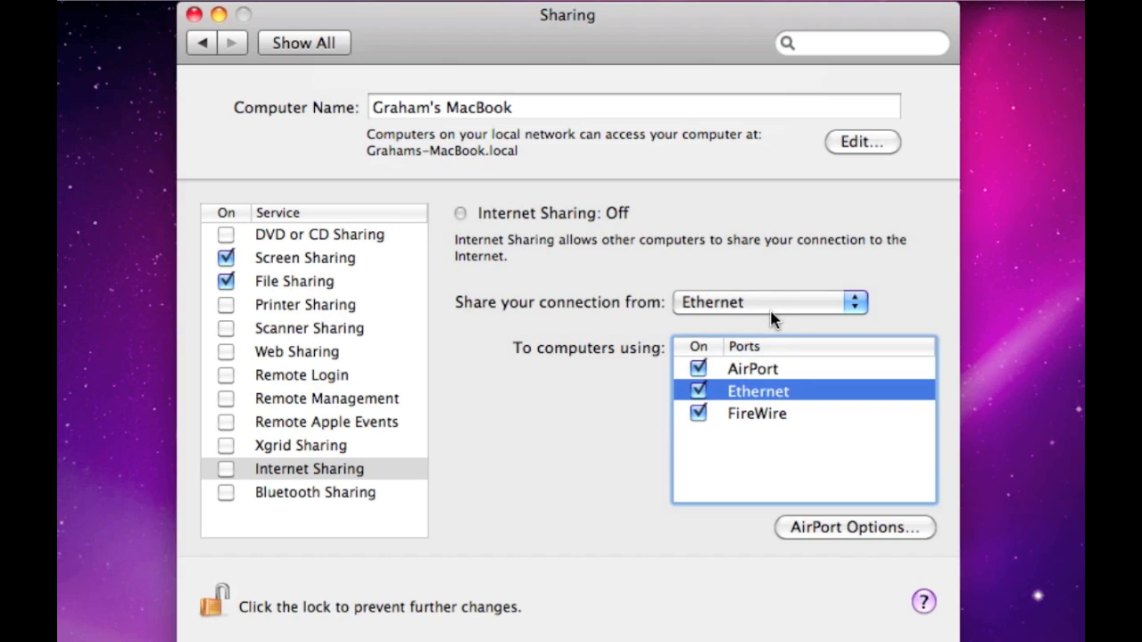
Step: Set the shared source back to AirPort, leaving only Ethernet ticked as the receiving port
click(767, 301)
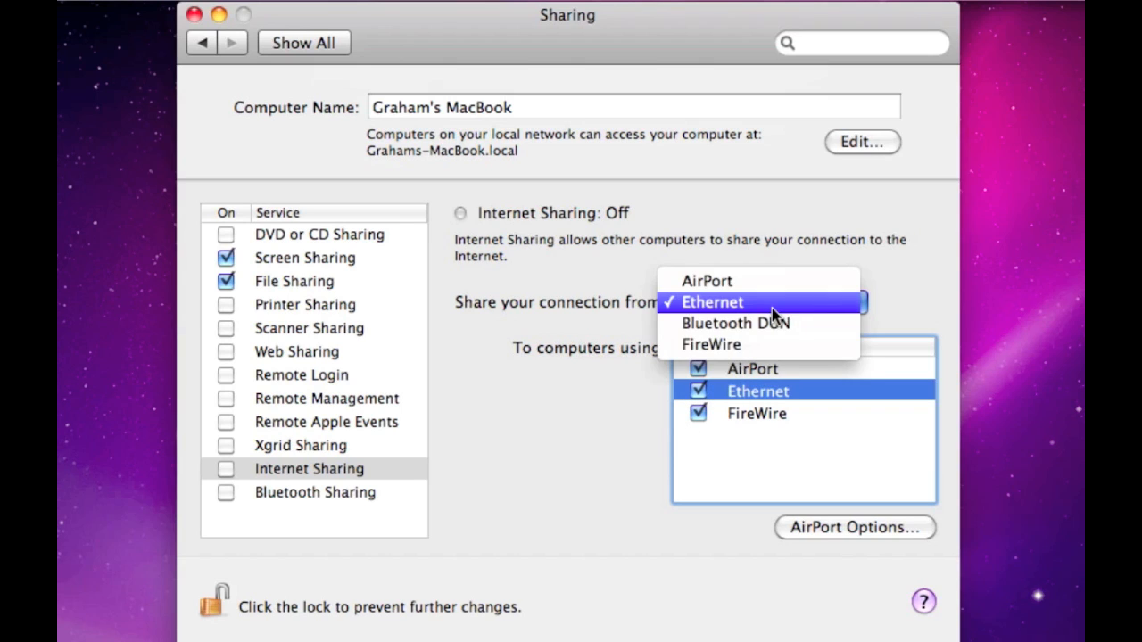
mouse_move(627, 333)
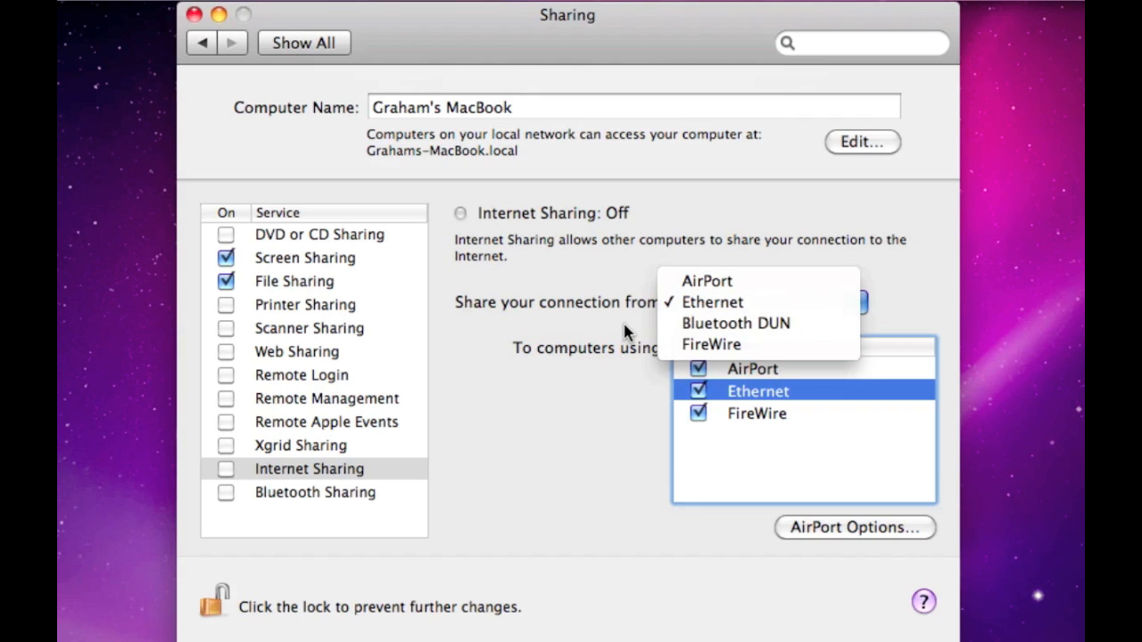
click(712, 301)
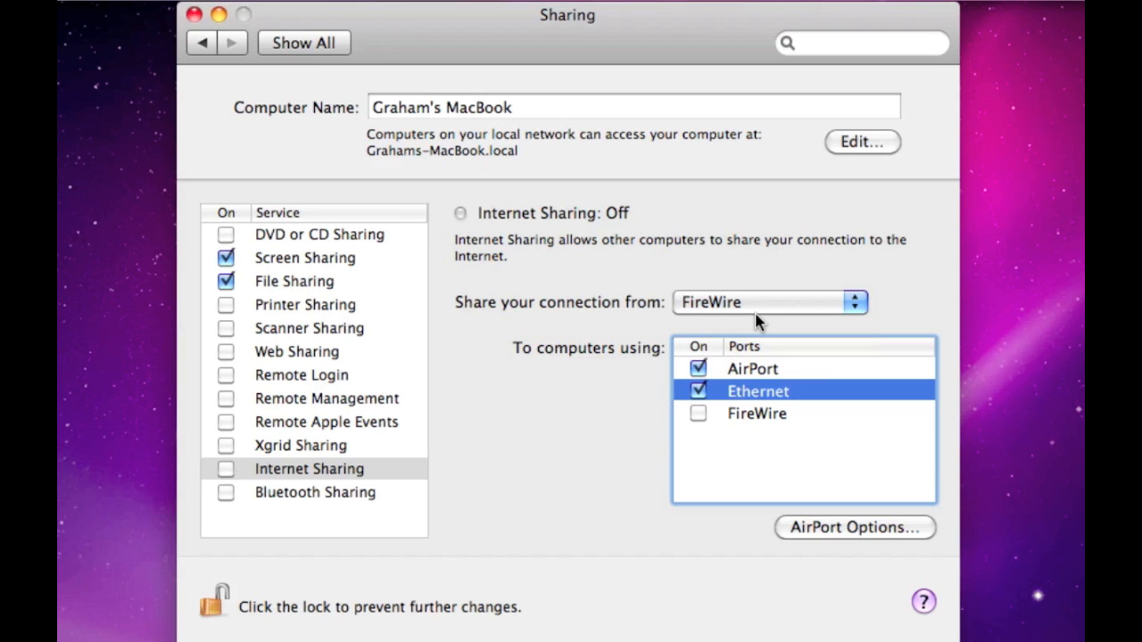
mouse_move(760, 314)
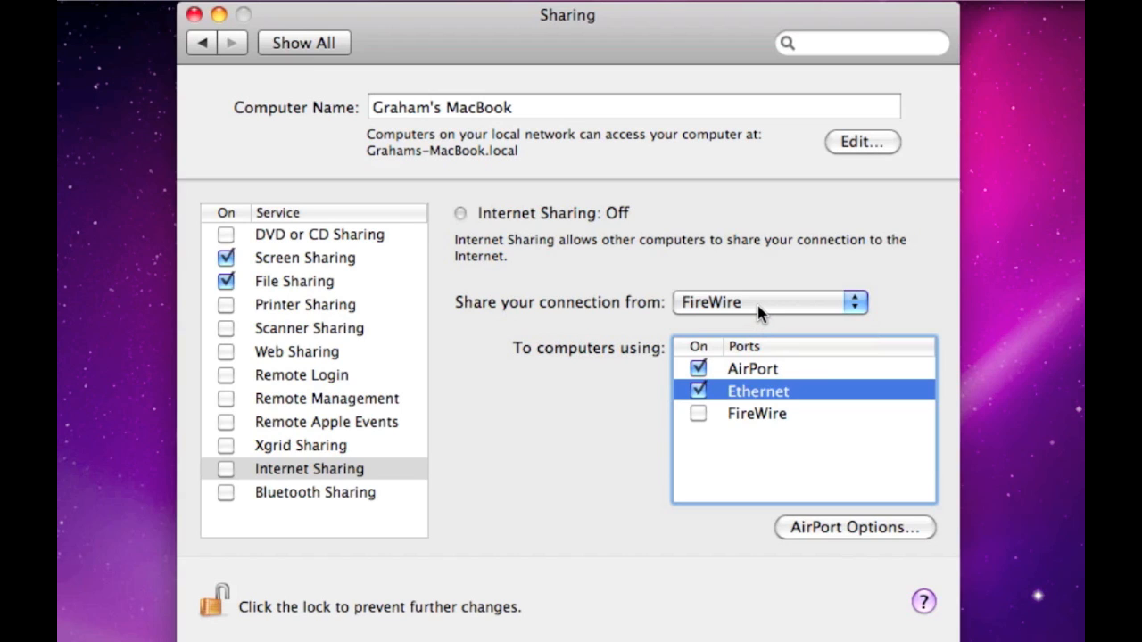
mouse_move(746, 324)
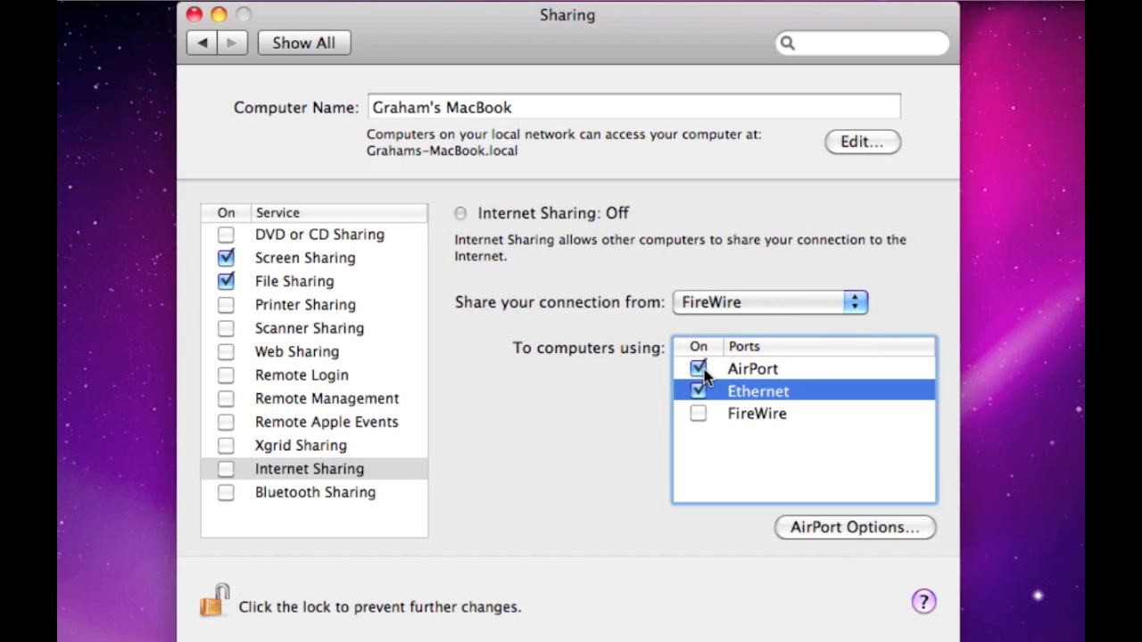
mouse_move(721, 325)
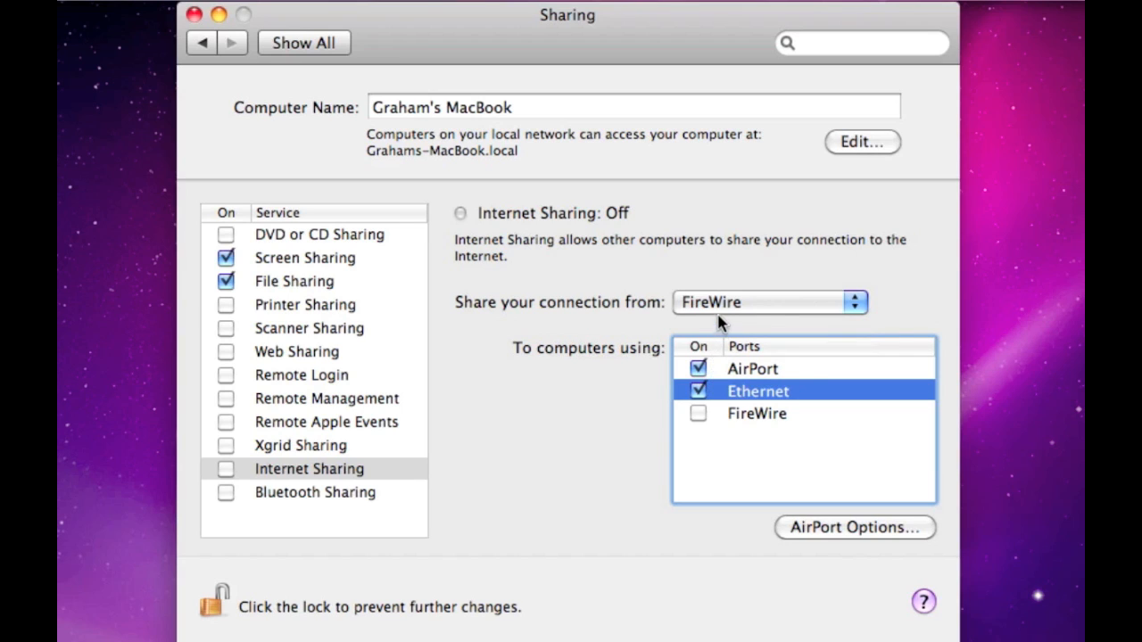
click(763, 301)
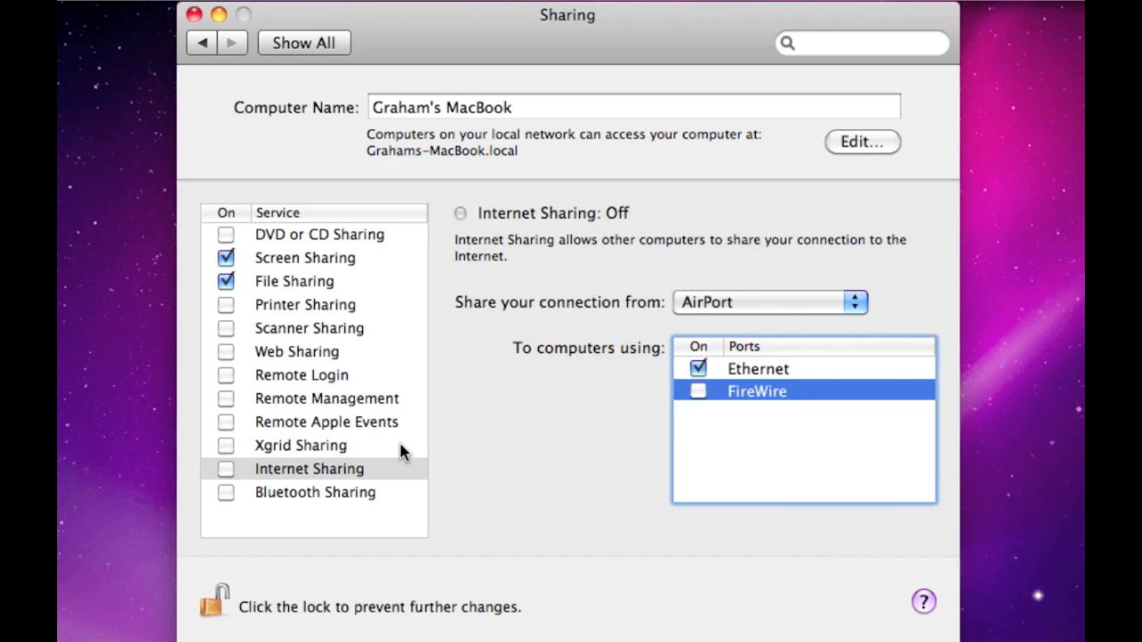
Step: Turn on Internet Sharing and confirm with Start, sharing AirPort to Ethernet computers
click(225, 468)
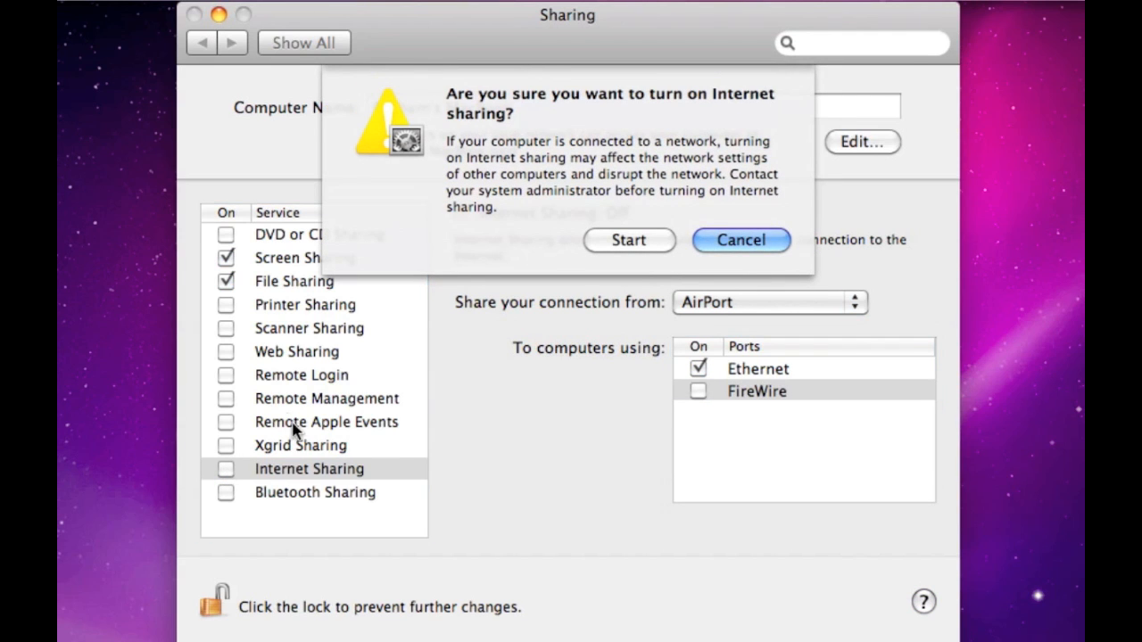
mouse_move(336, 509)
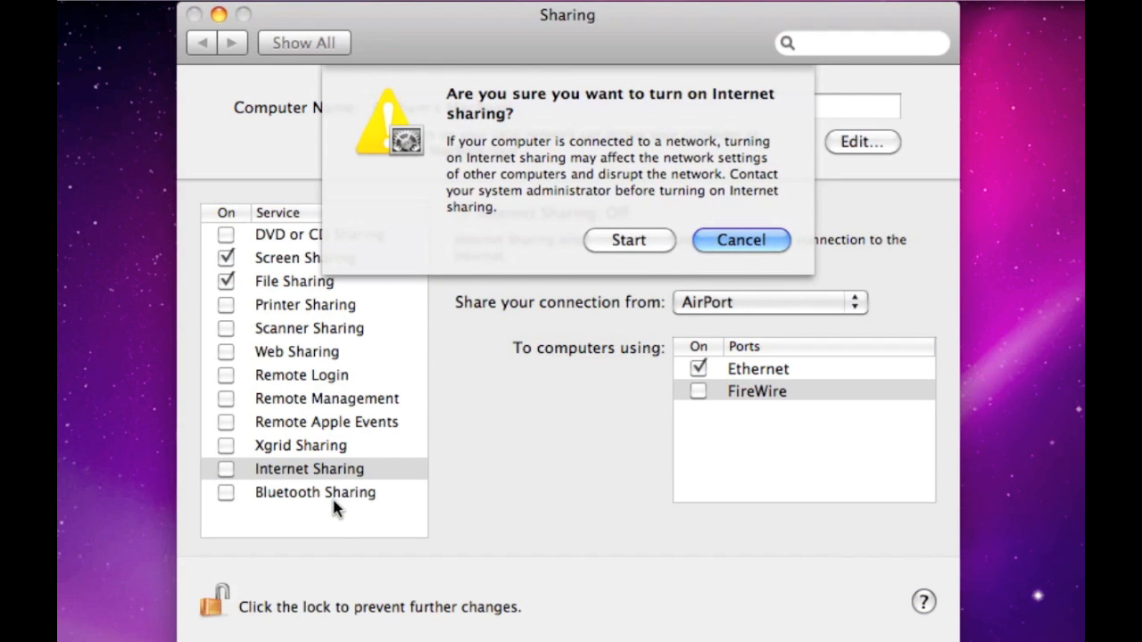
mouse_move(638, 182)
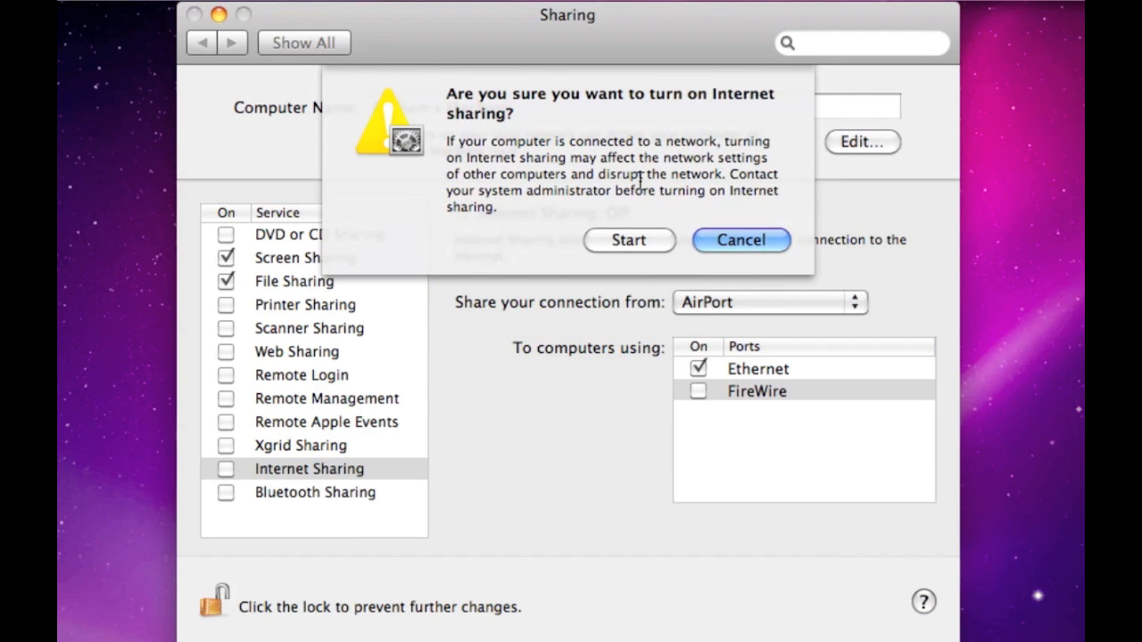
mouse_move(621, 253)
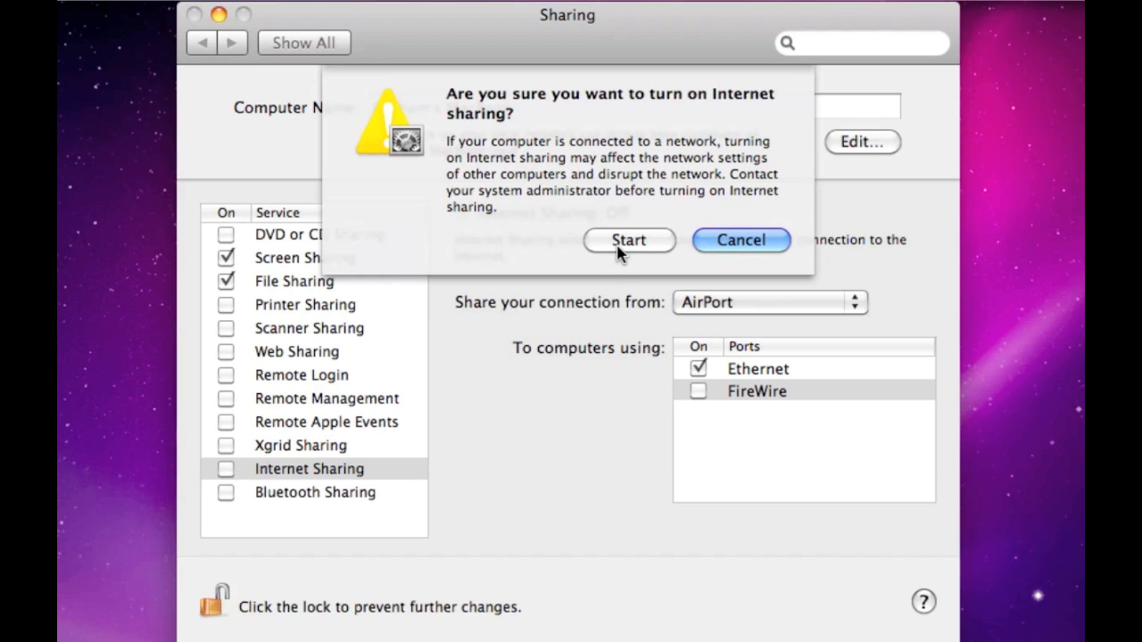
click(628, 240)
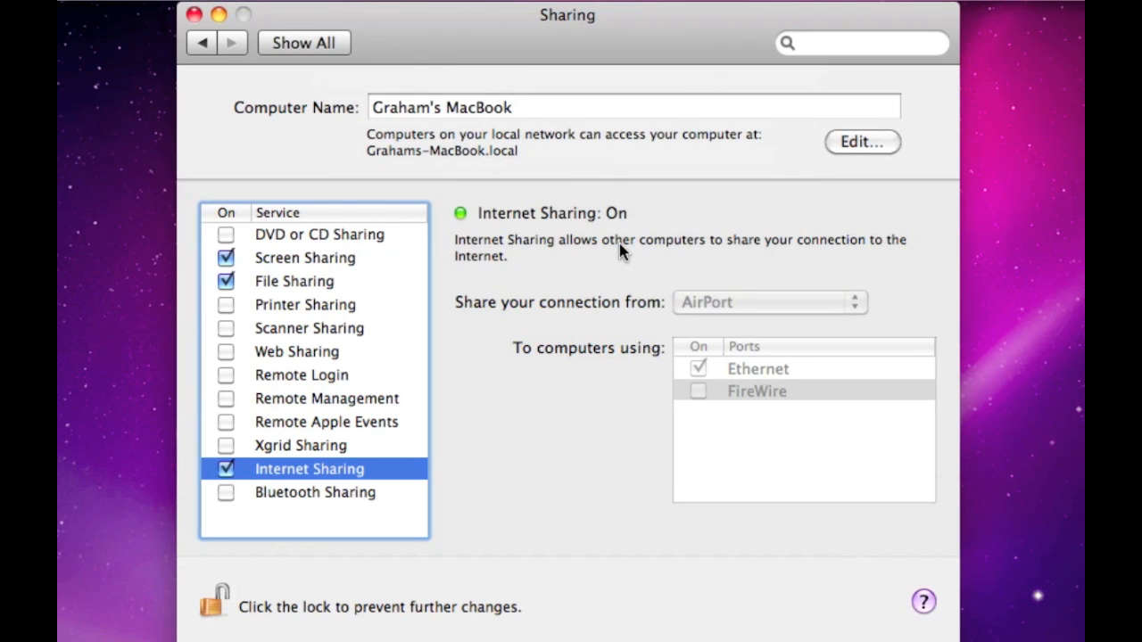
mouse_move(623, 211)
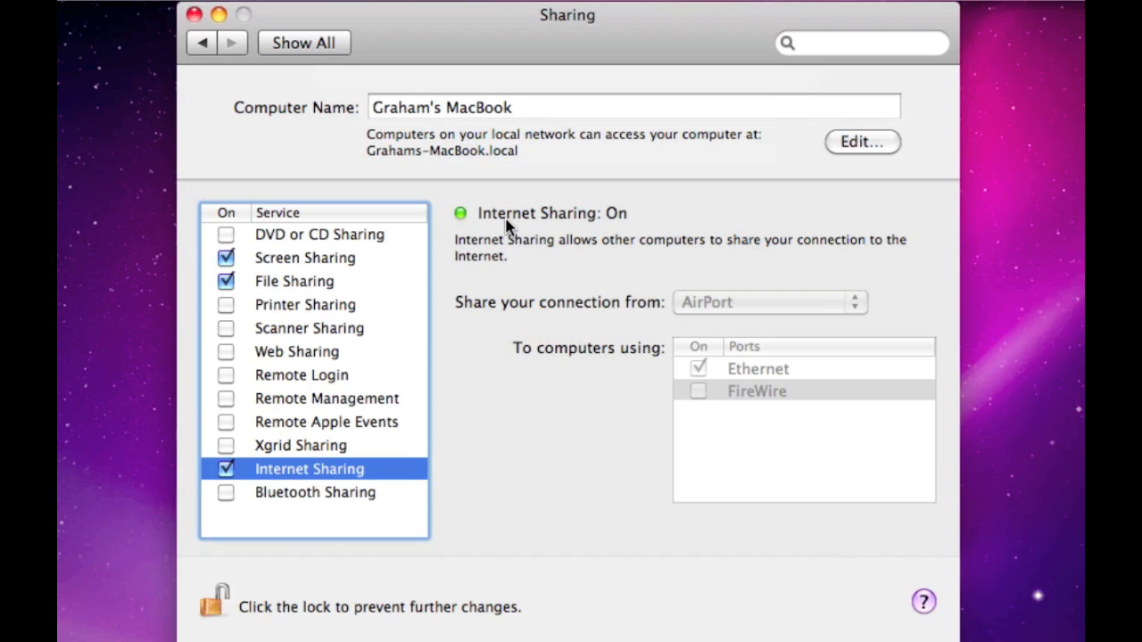
mouse_move(467, 234)
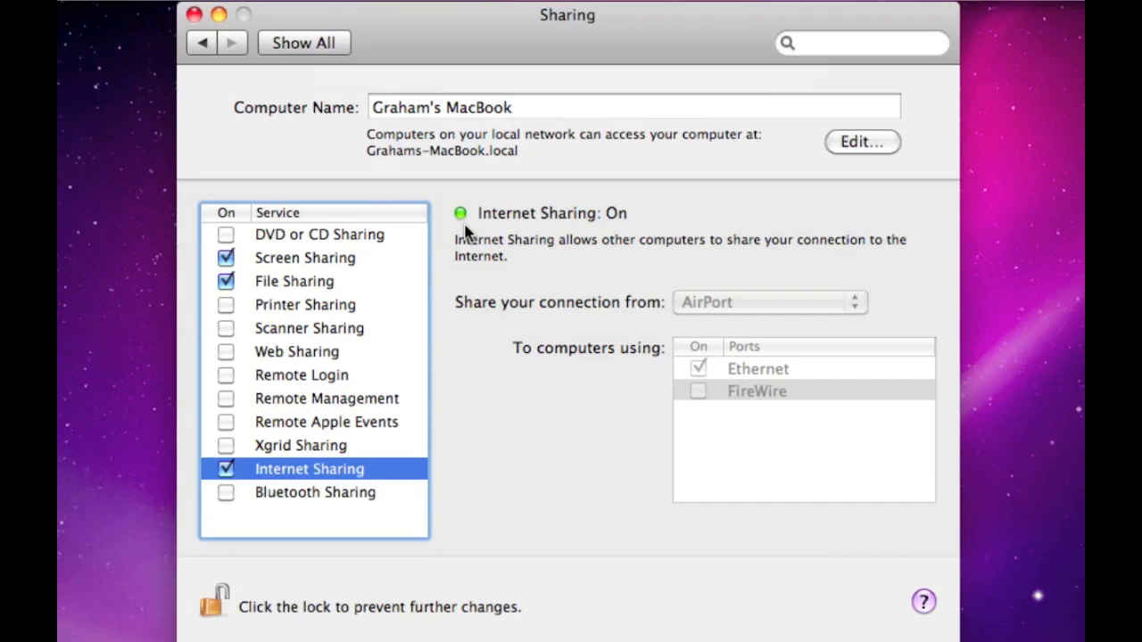
mouse_move(471, 234)
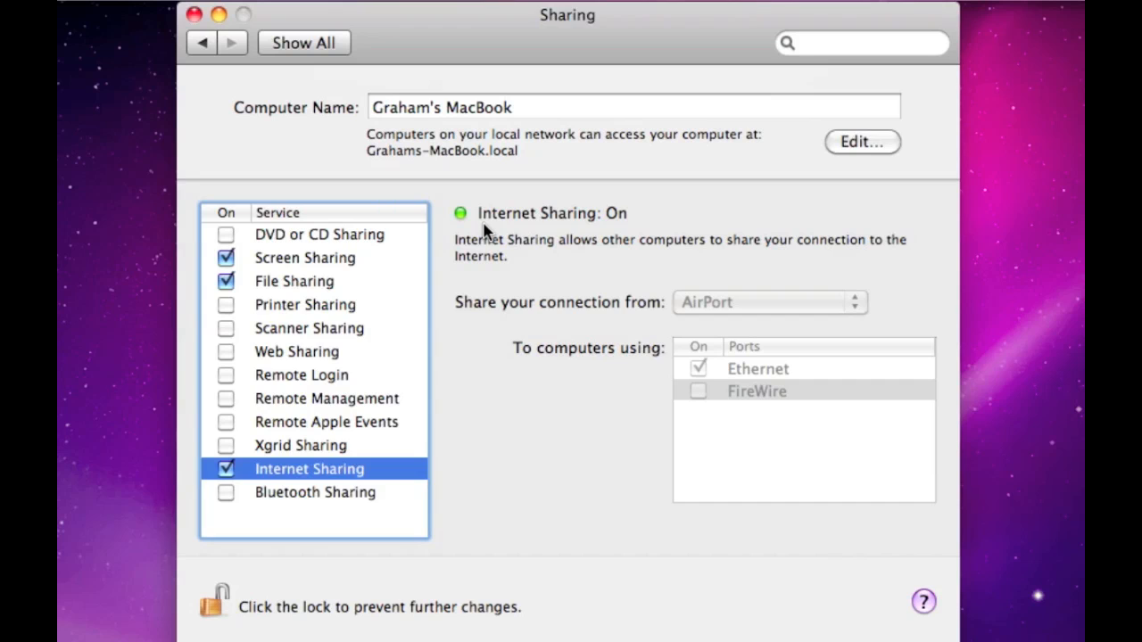
mouse_move(485, 235)
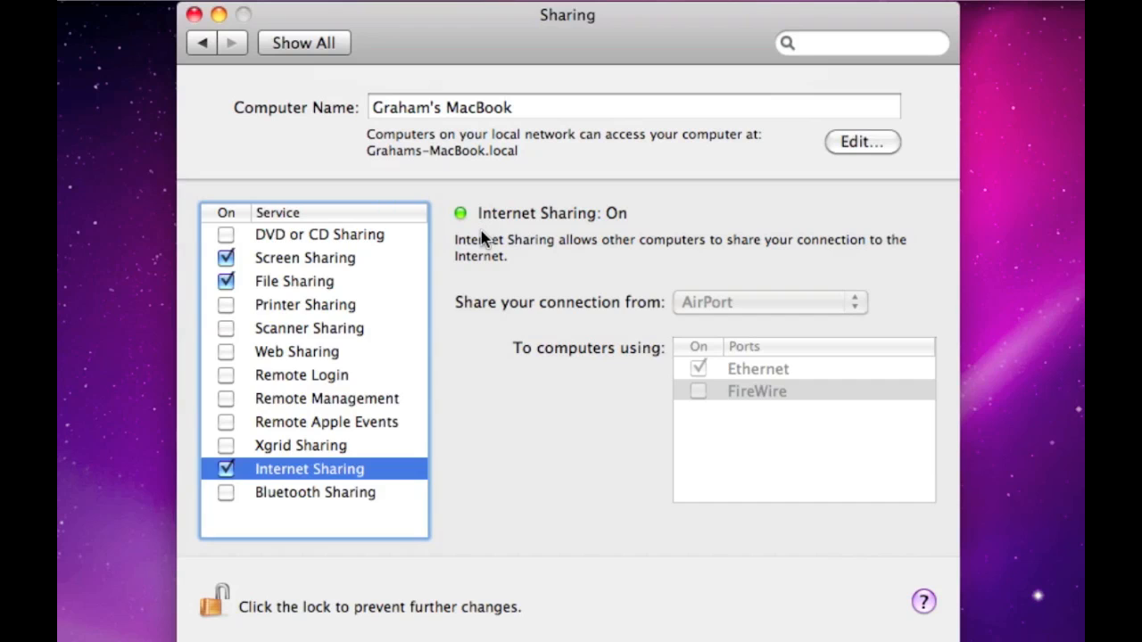
mouse_move(639, 214)
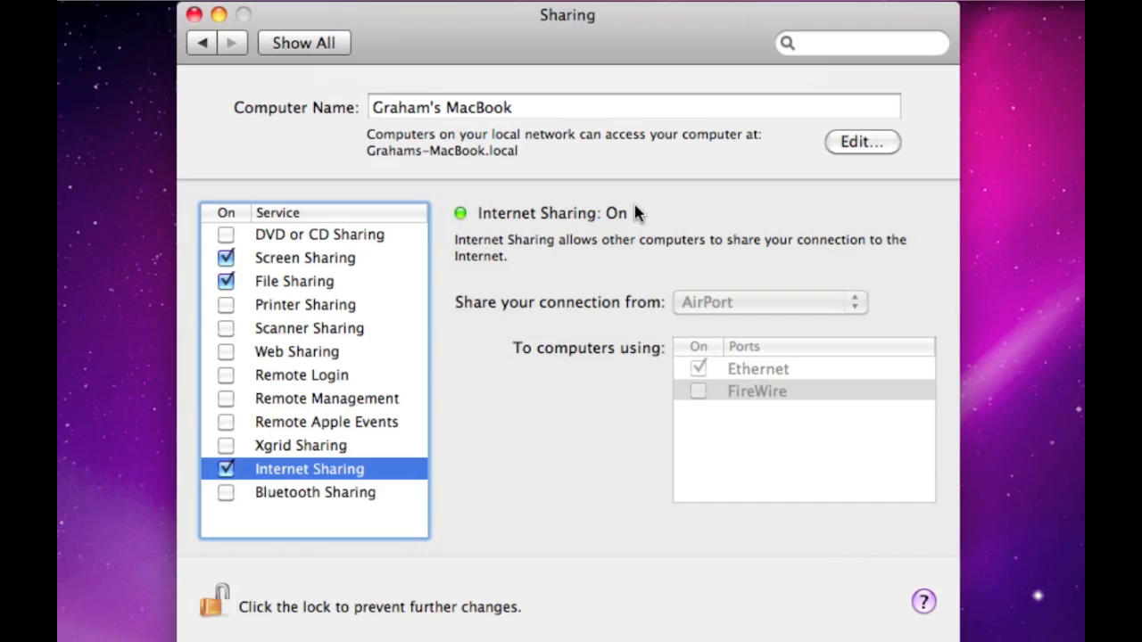
mouse_move(644, 235)
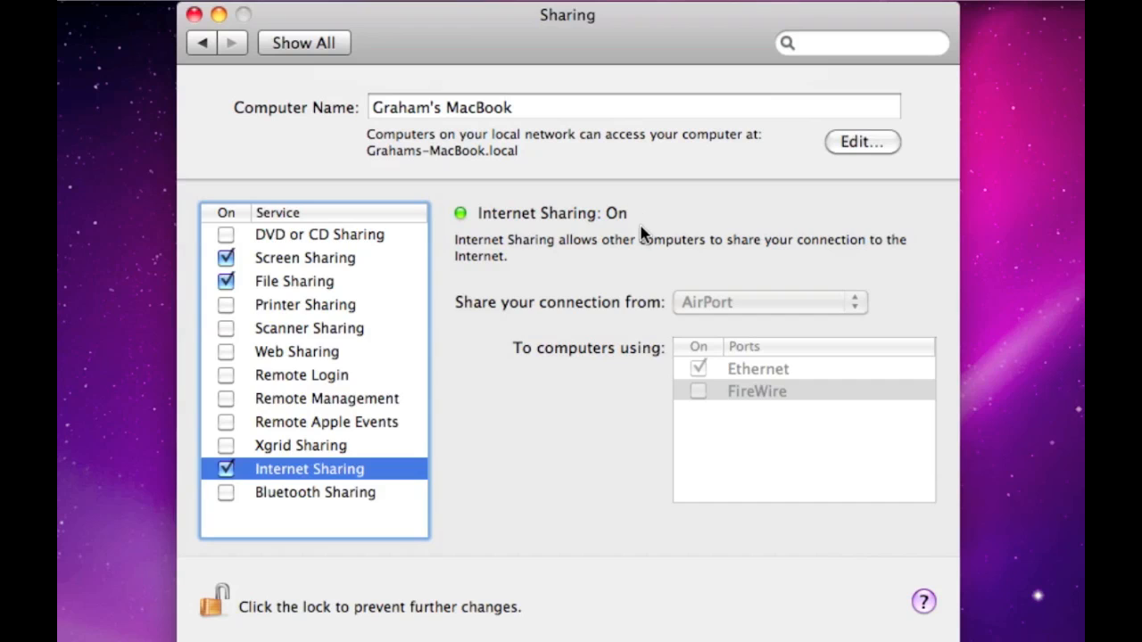
mouse_move(696, 310)
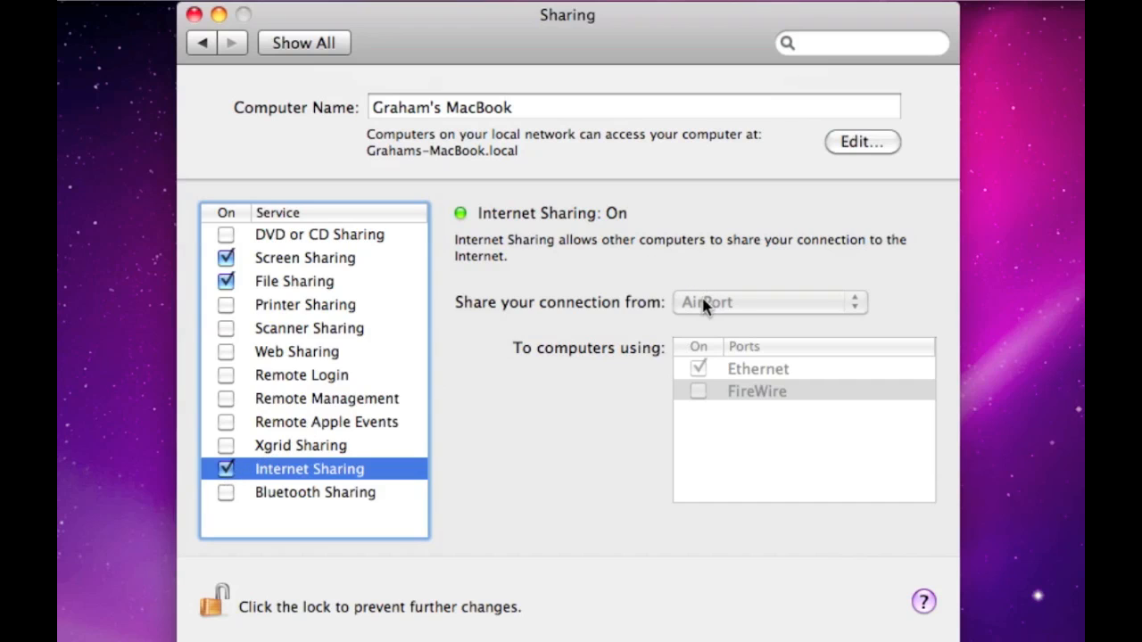
Step: Share the Ethernet connection to computers using AirPort
click(767, 301)
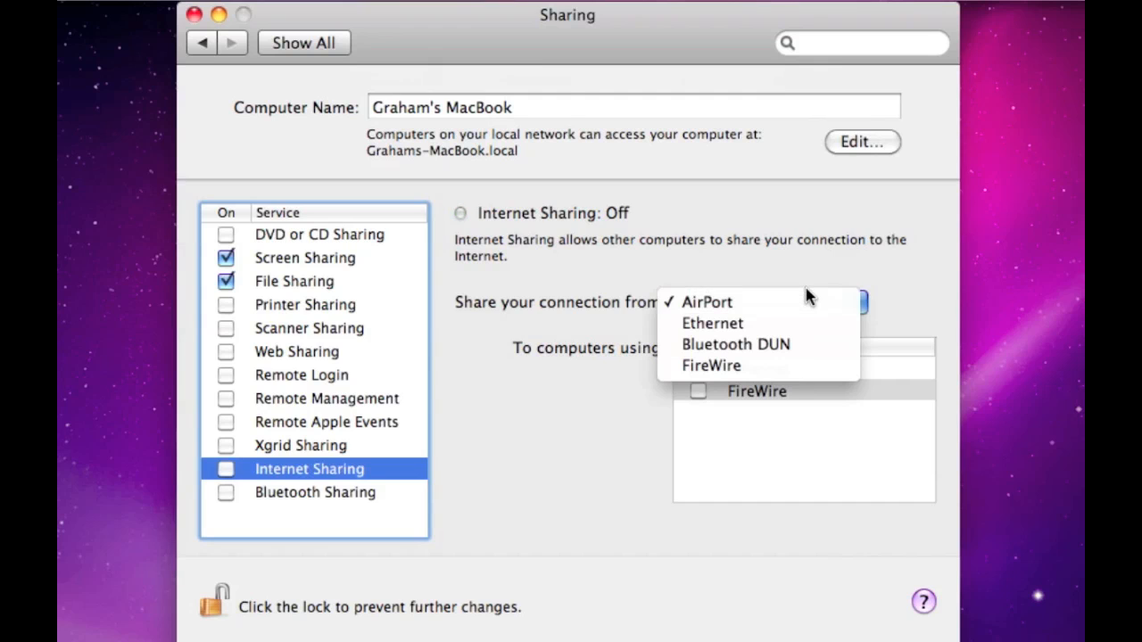
click(712, 323)
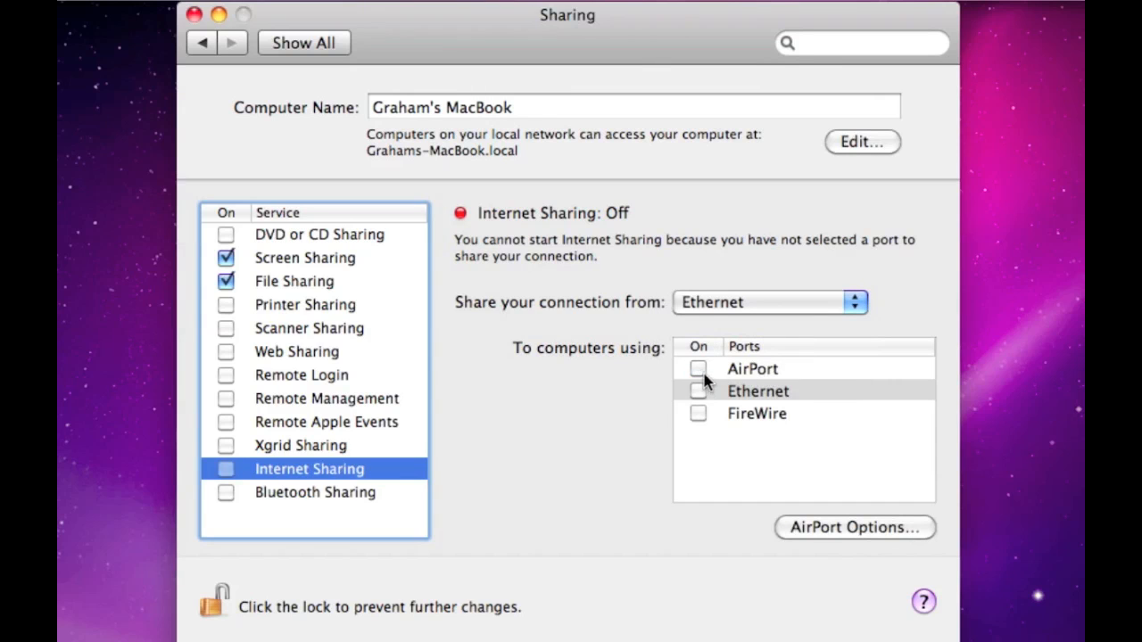
click(699, 367)
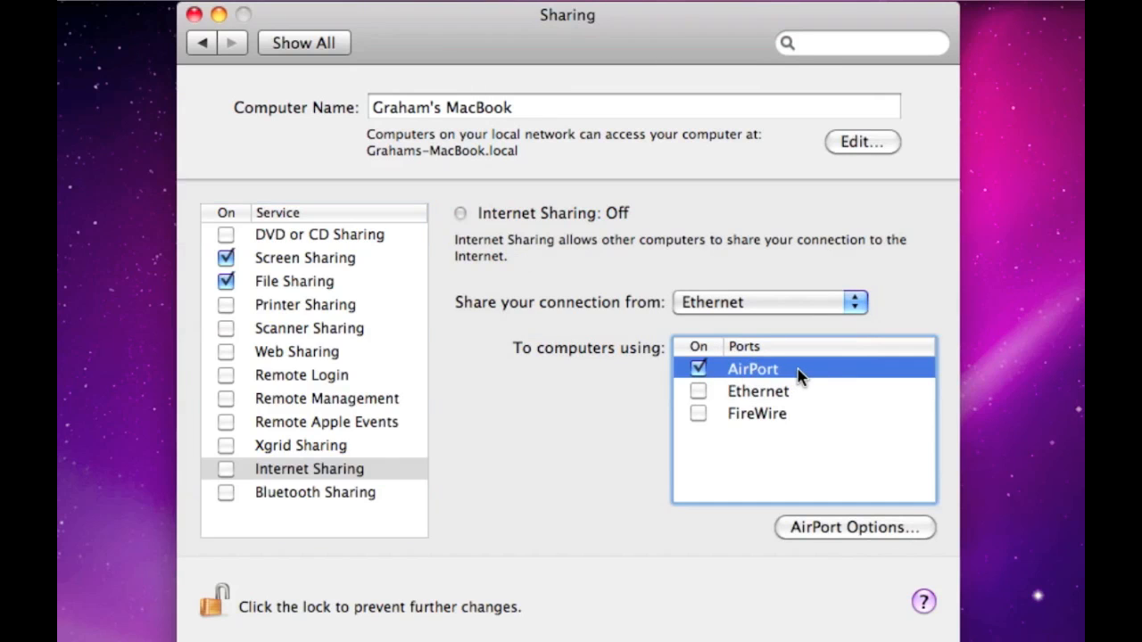
mouse_move(776, 378)
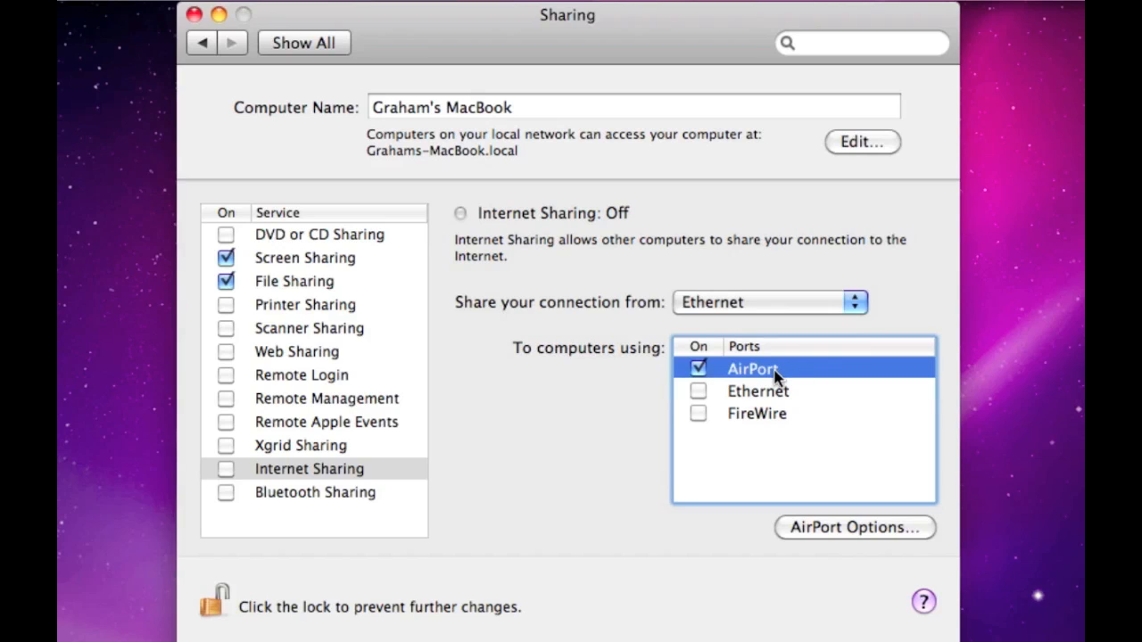
mouse_move(810, 375)
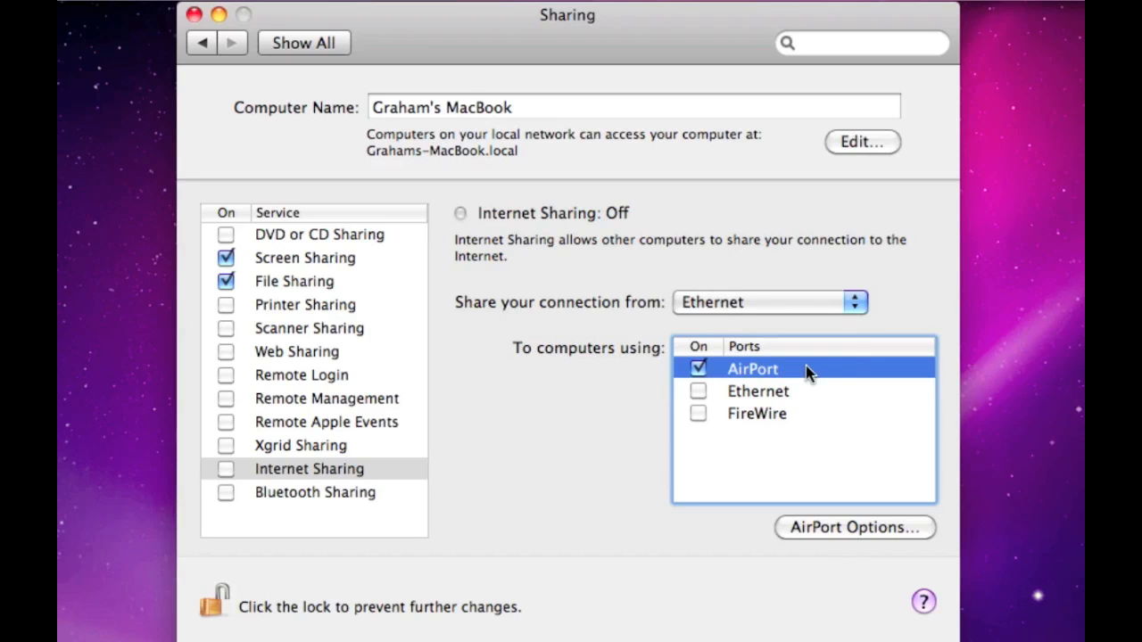
mouse_move(789, 293)
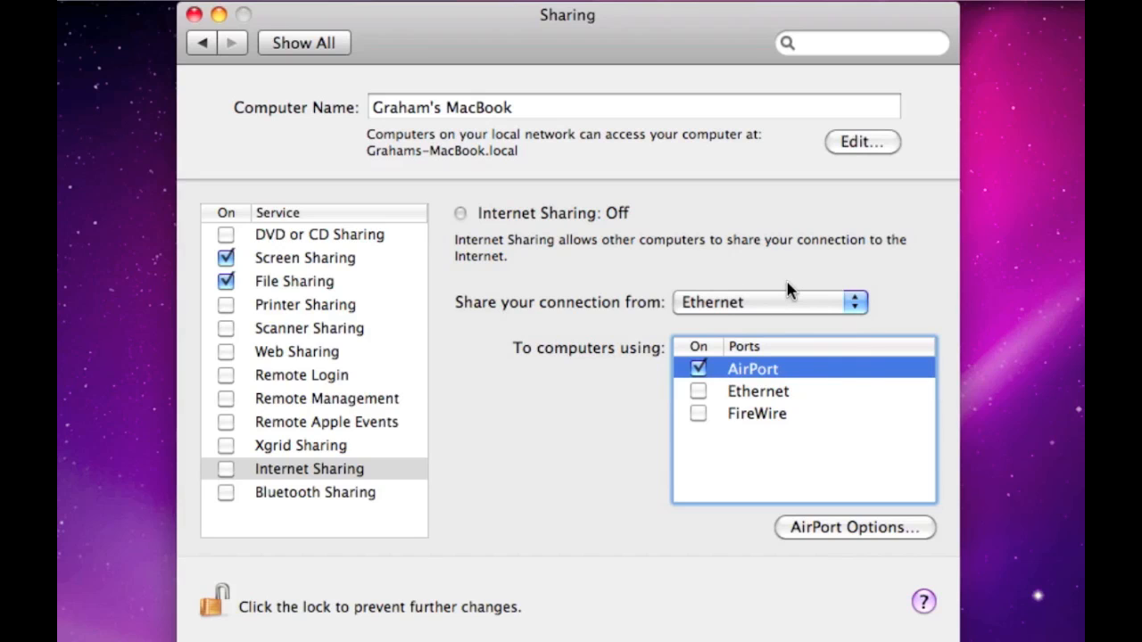
mouse_move(788, 340)
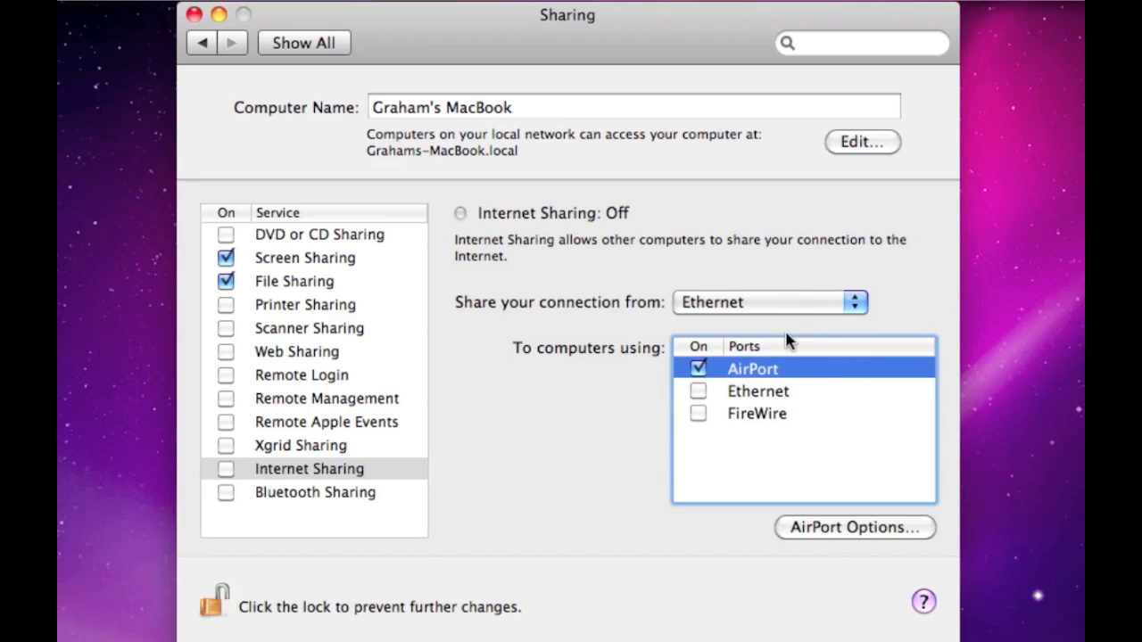
mouse_move(775, 373)
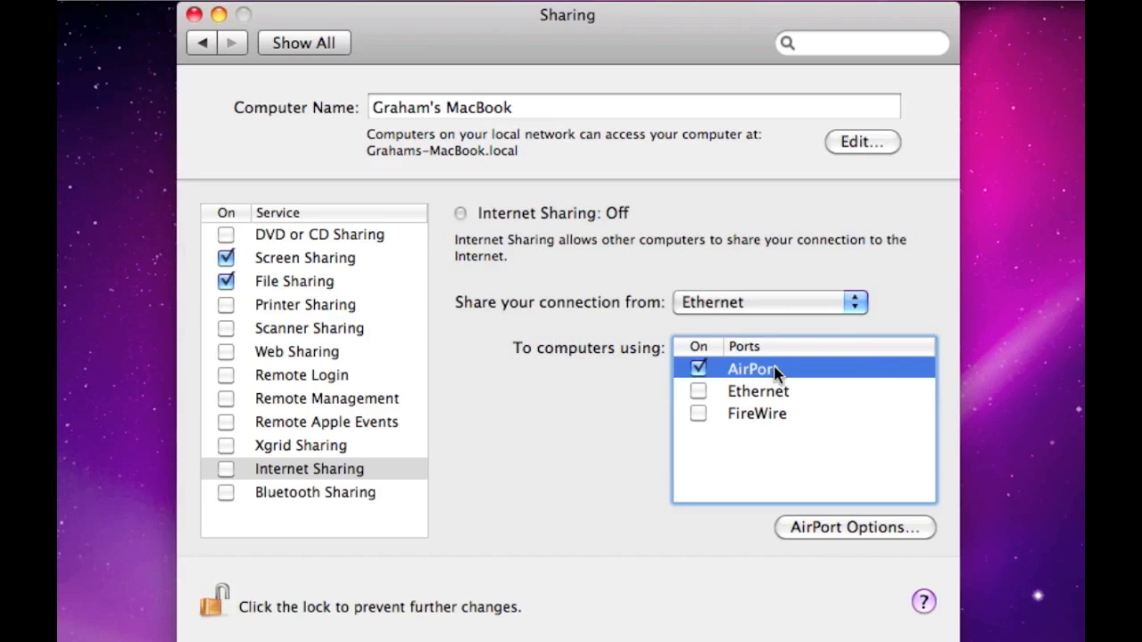
mouse_move(781, 373)
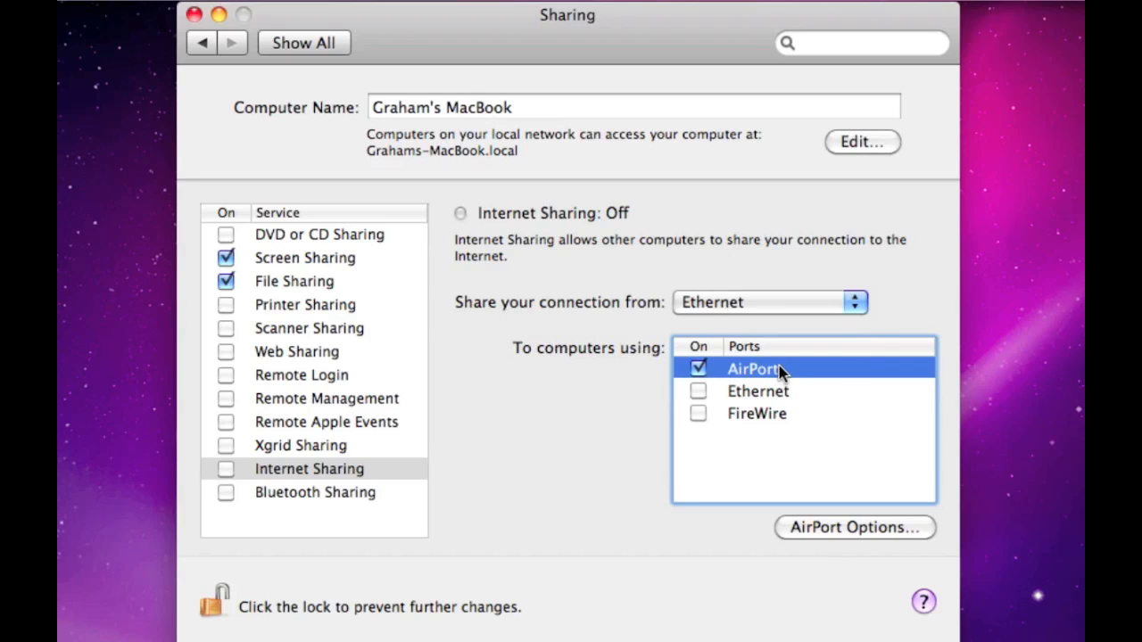
mouse_move(888, 323)
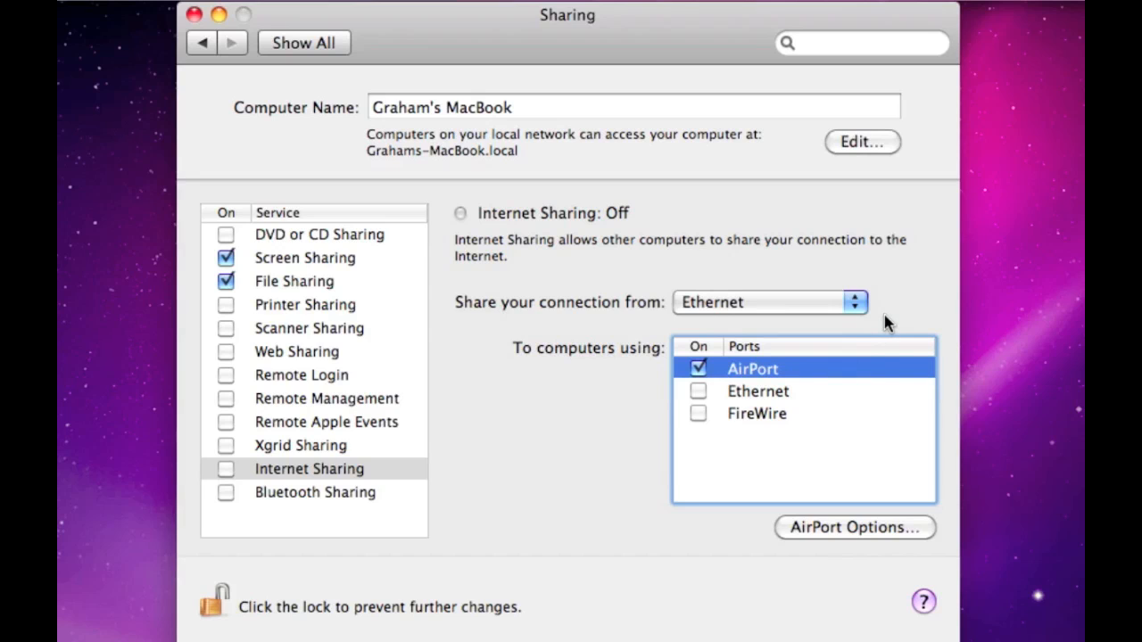
mouse_move(835, 324)
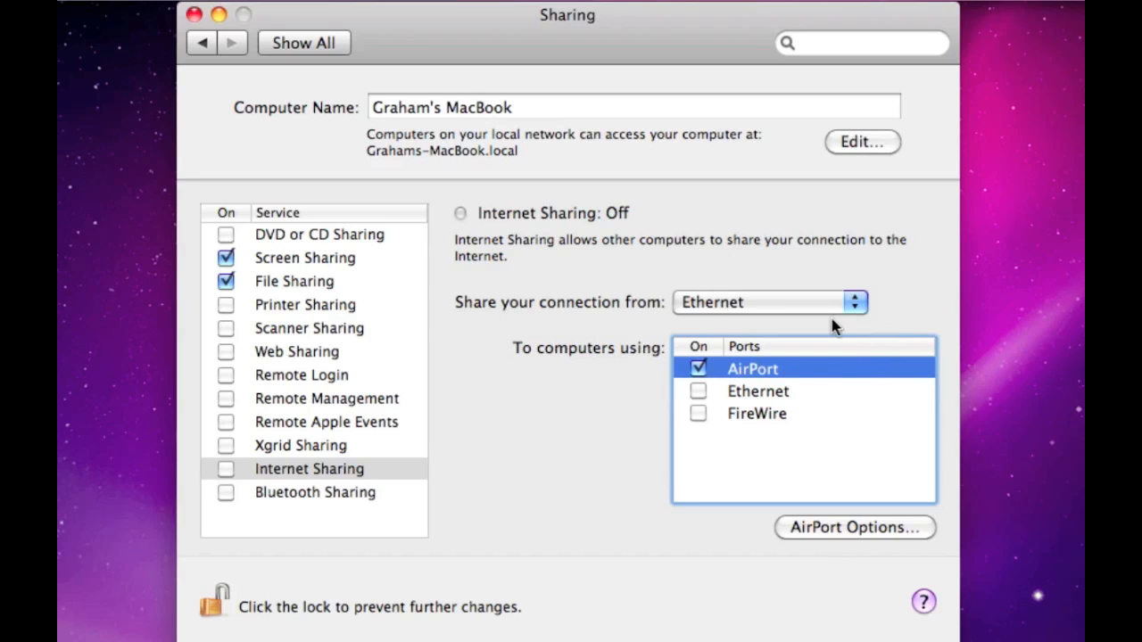
mouse_move(831, 325)
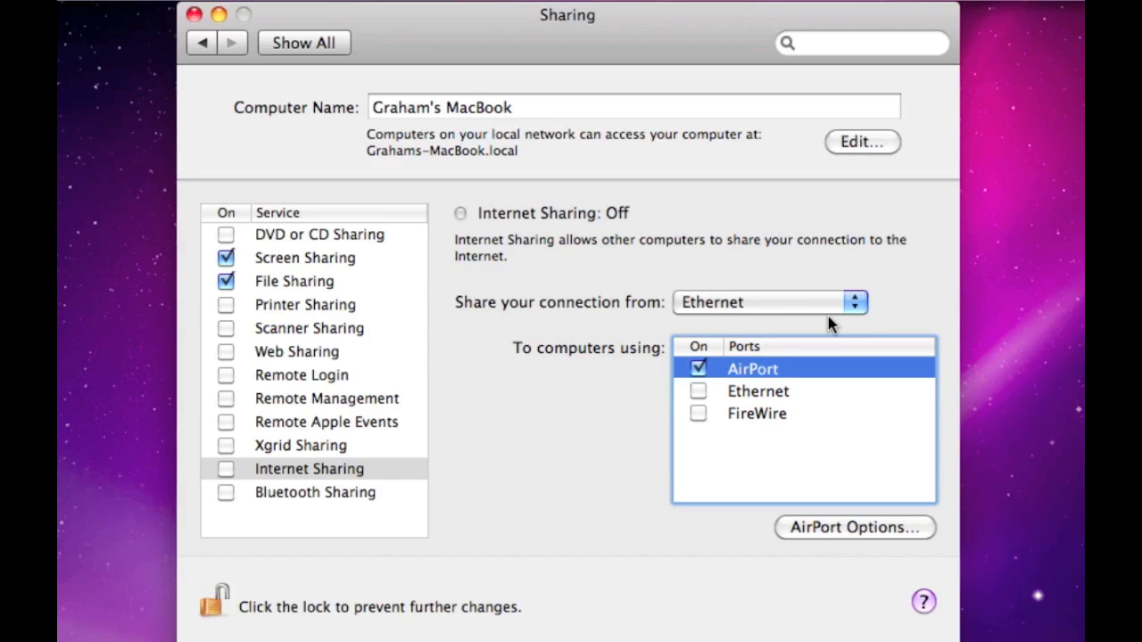
mouse_move(837, 321)
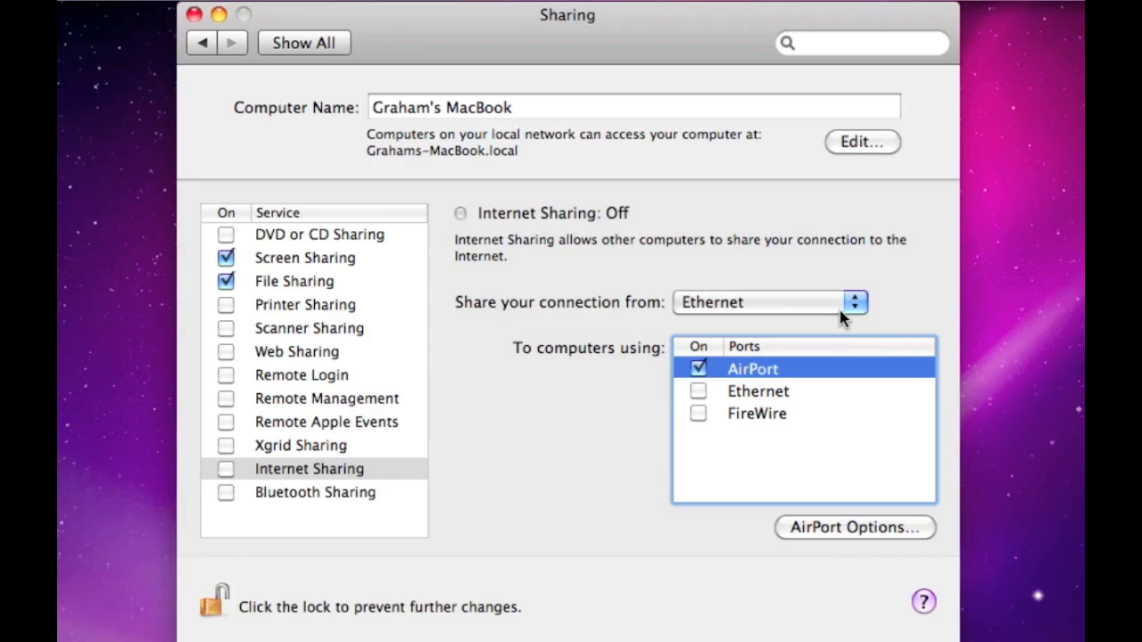
mouse_move(865, 313)
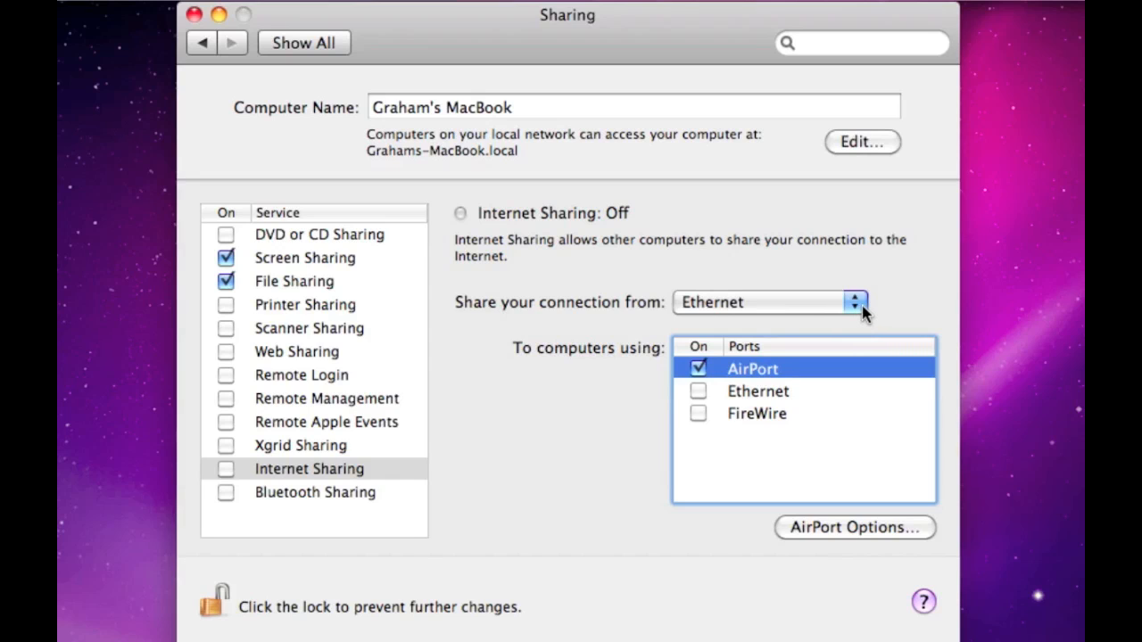